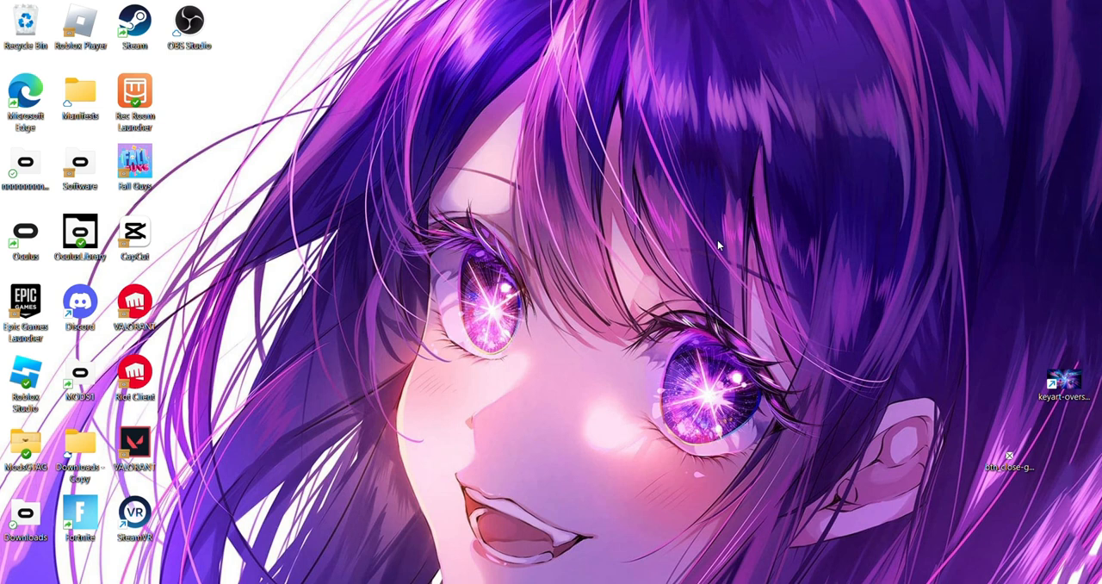
mouse_move(865, 483)
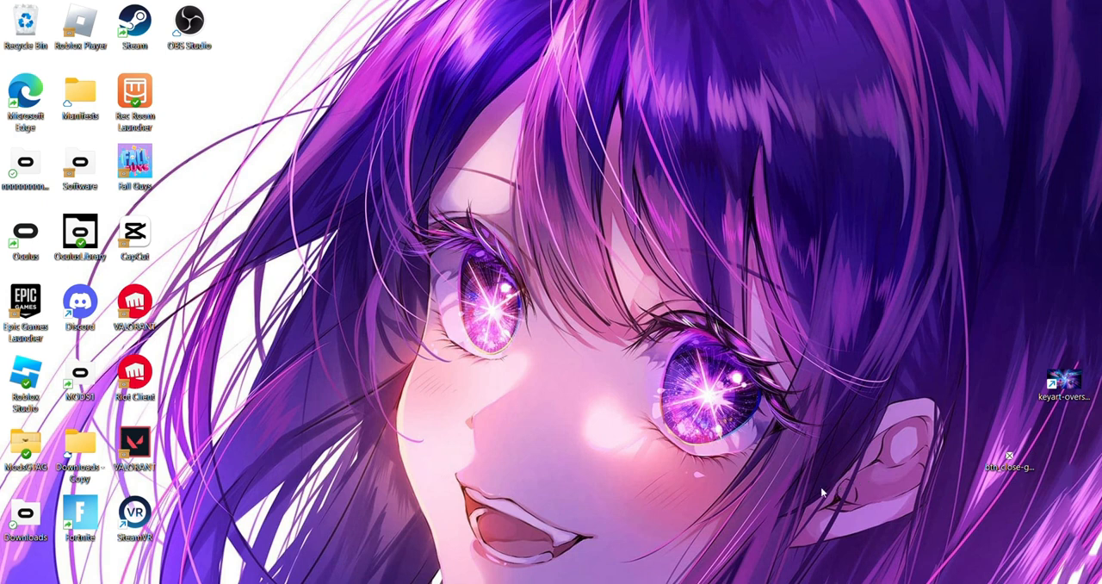
mouse_move(797, 457)
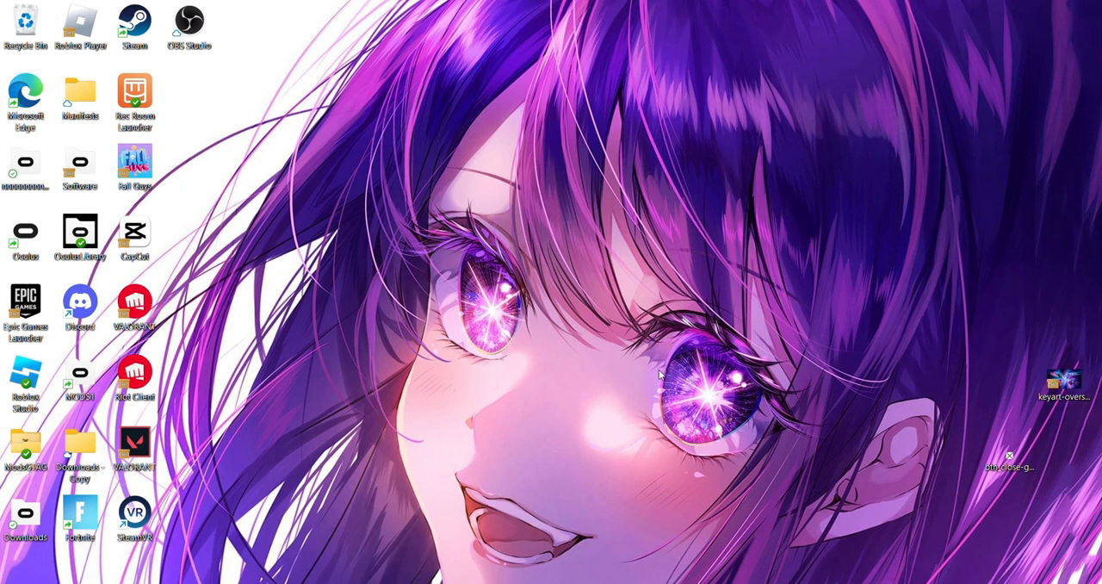
mouse_move(638, 382)
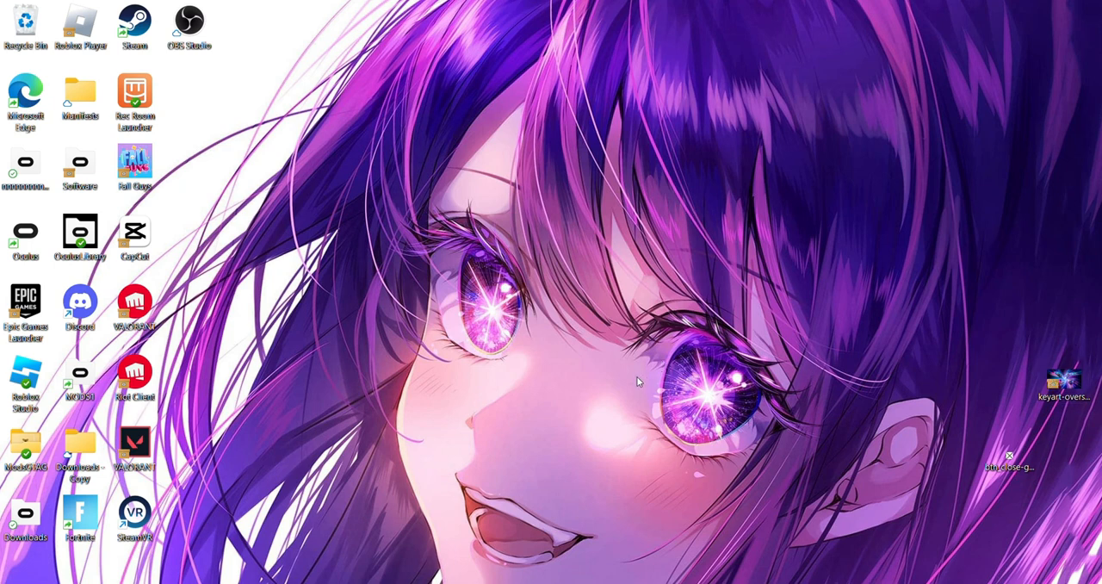
mouse_move(248, 259)
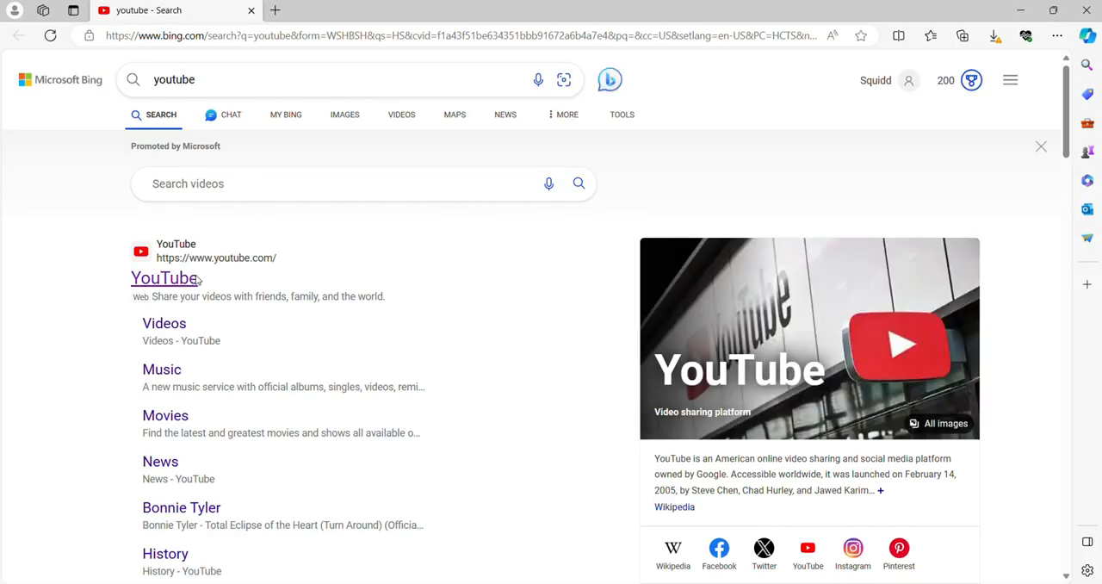
- From the Bing result, search YouTube for 'kyle the scientist' and reach the KyleTheScientist channel
left_click(166, 277)
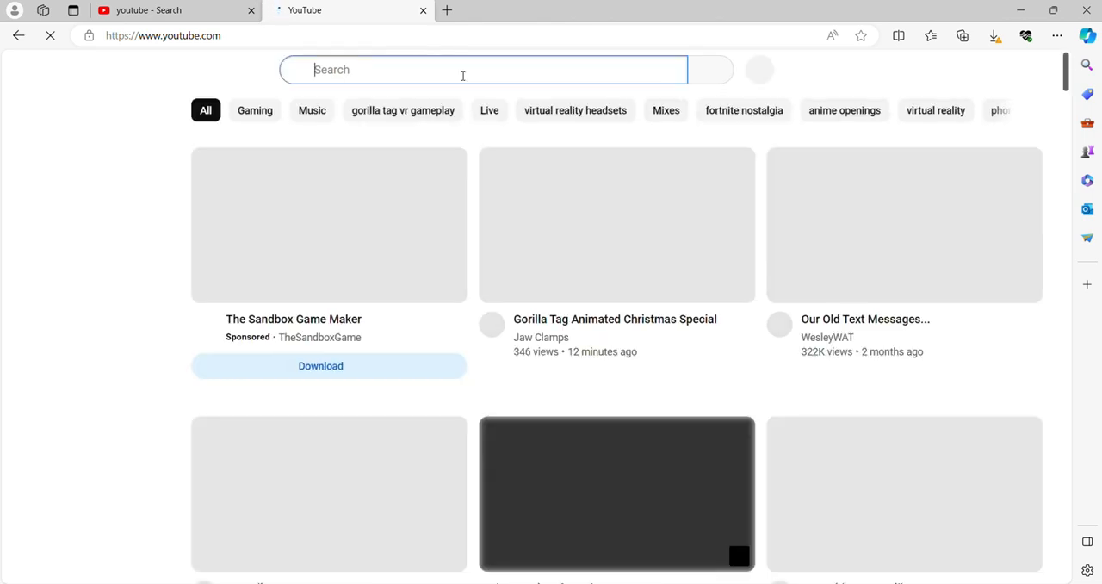
left_click(482, 69)
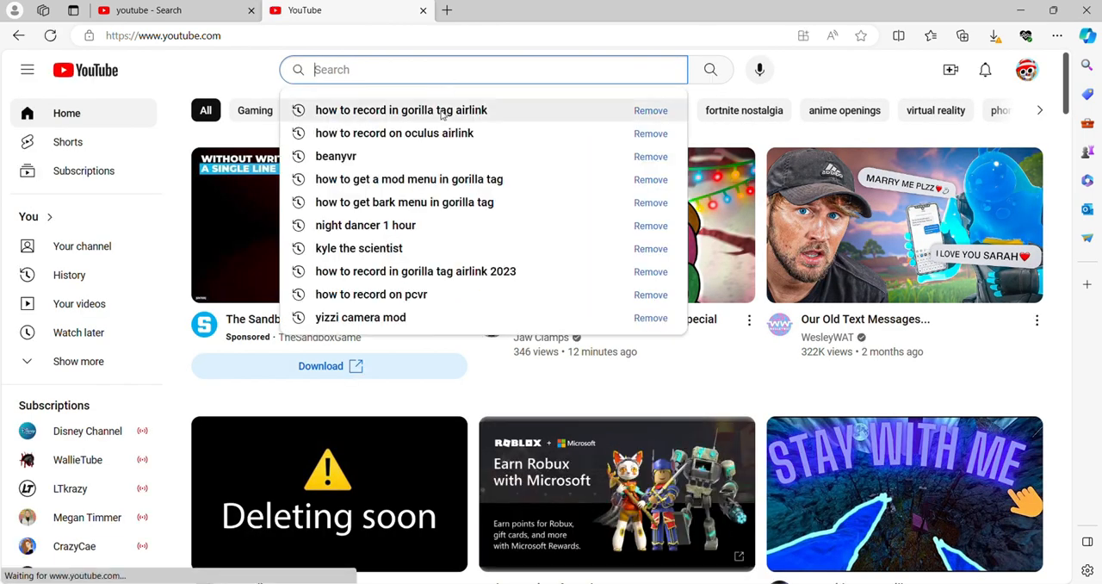
type("K")
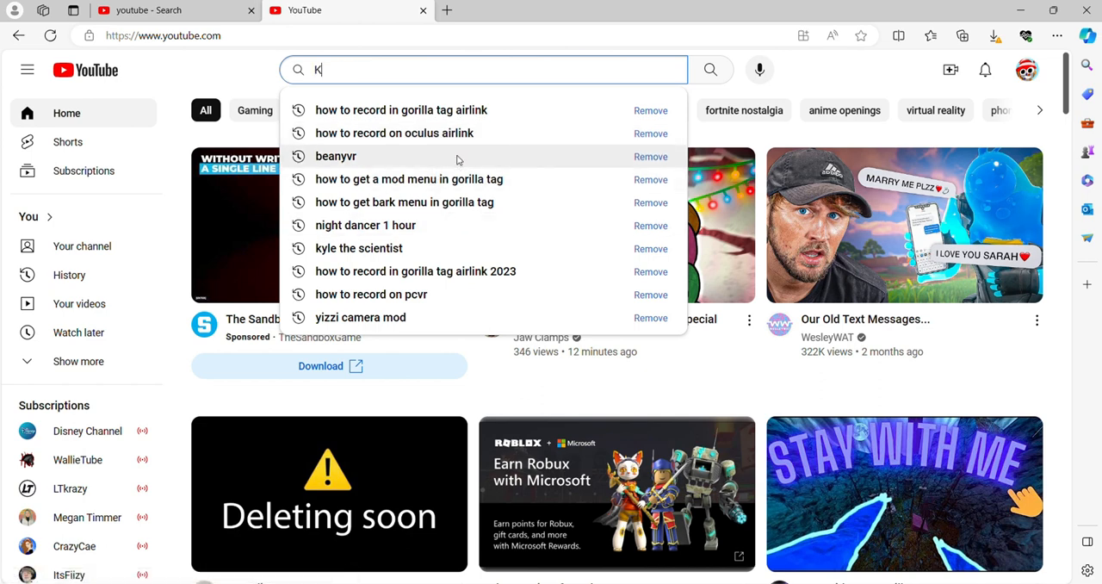
type("Y")
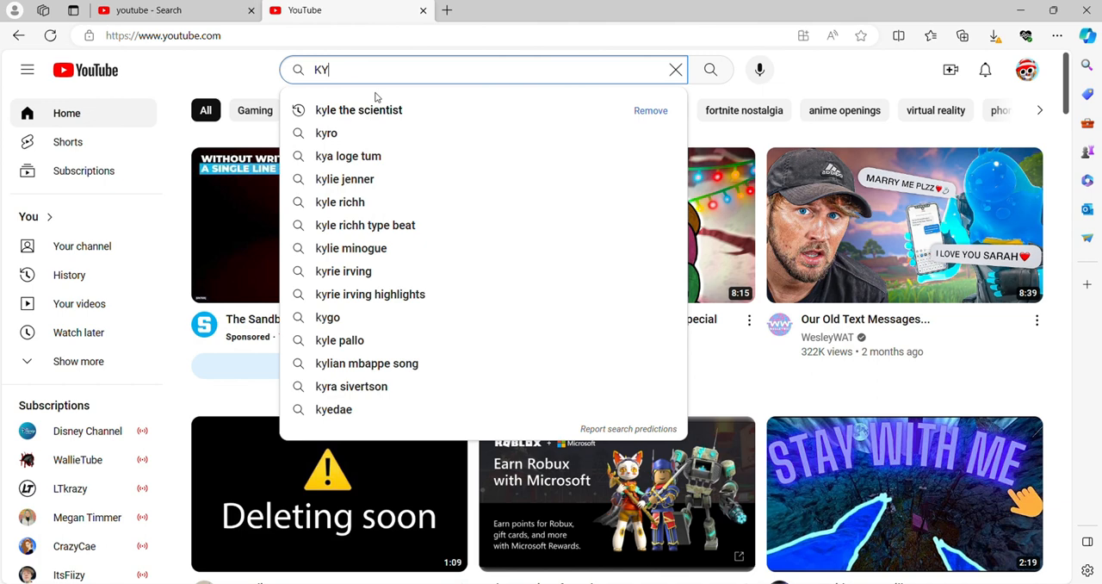
left_click(358, 110)
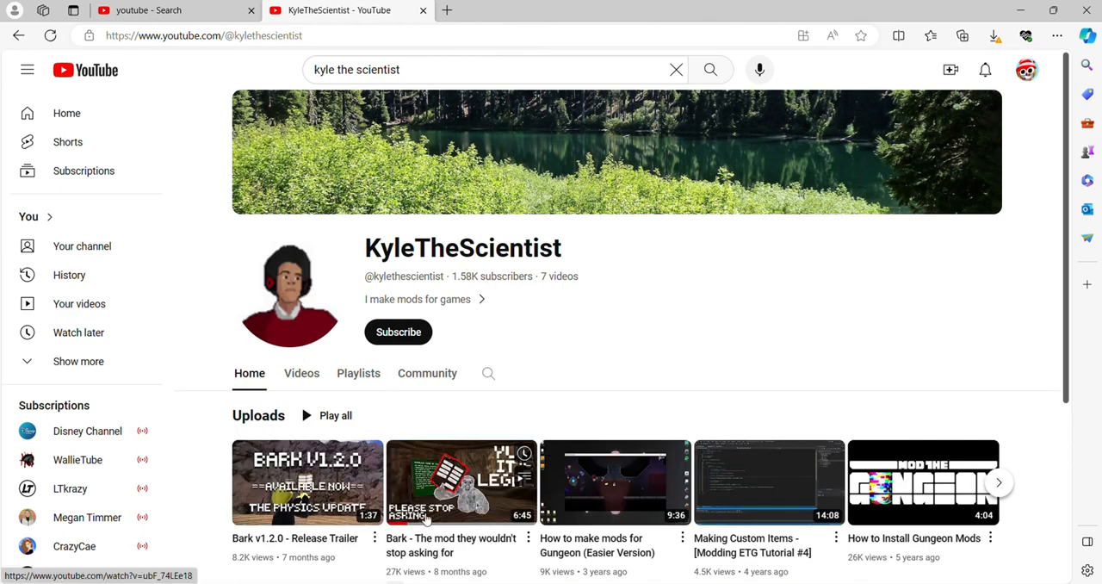
- From the channel's Videos list, open 'Bark - The mod they wouldn't stop asking for' and follow its 'Download the mod here' link
left_click(302, 372)
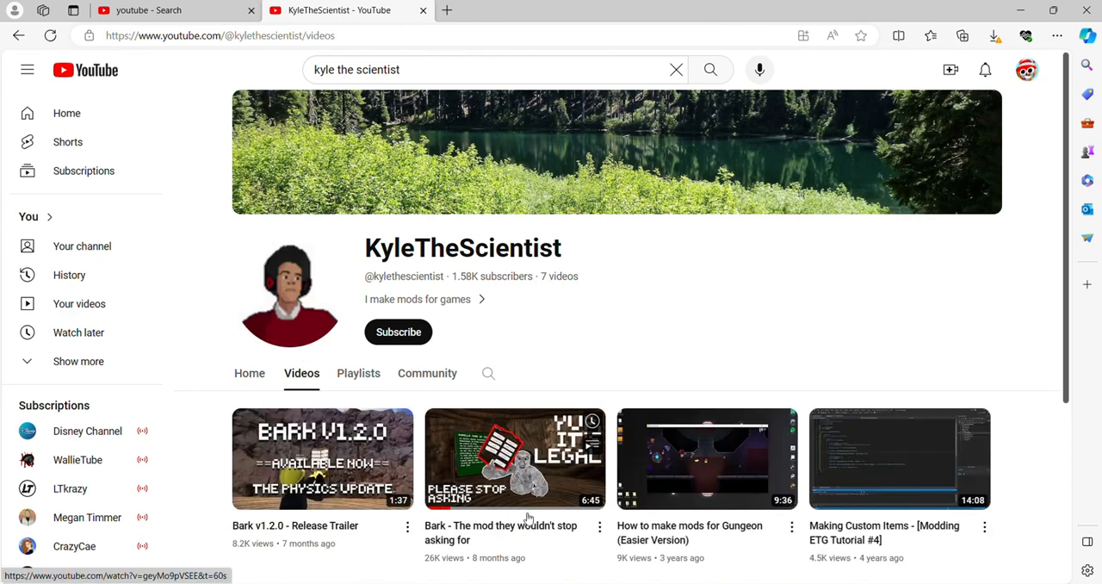
left_click(515, 459)
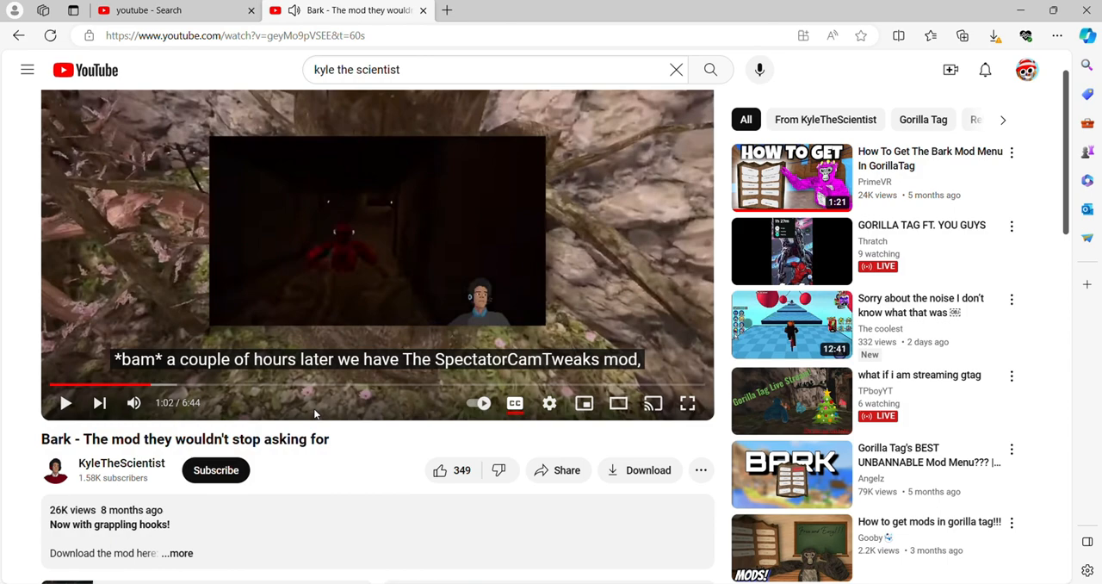
scroll("down", 3)
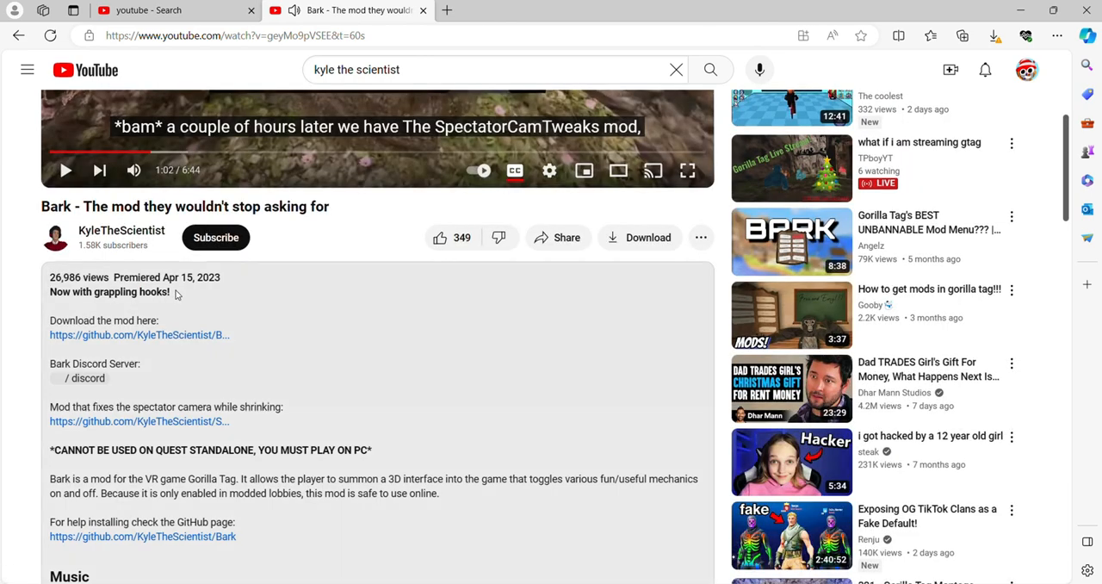
mouse_move(138, 334)
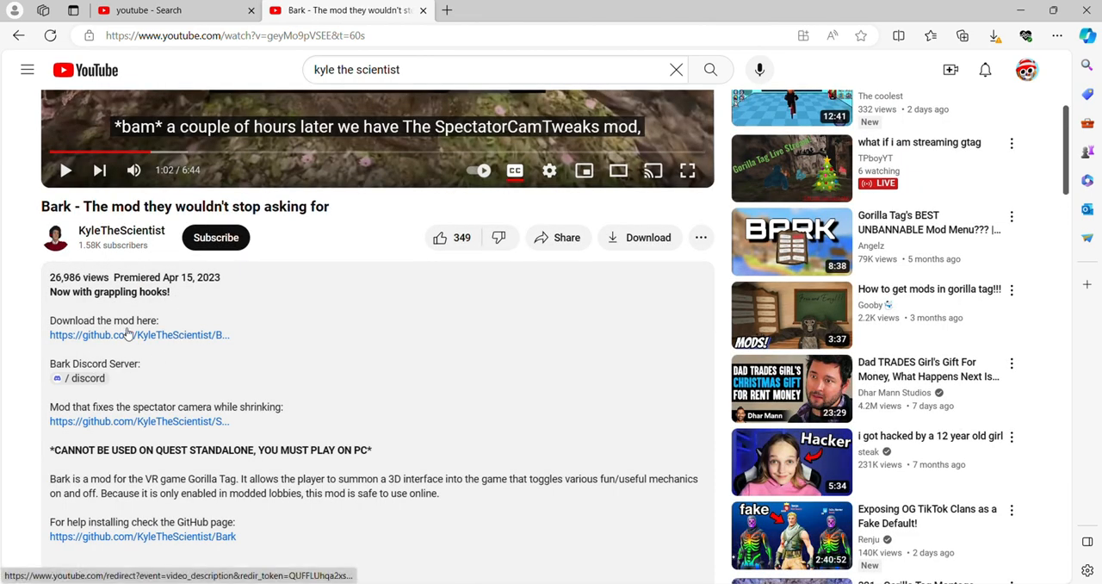
left_click(140, 334)
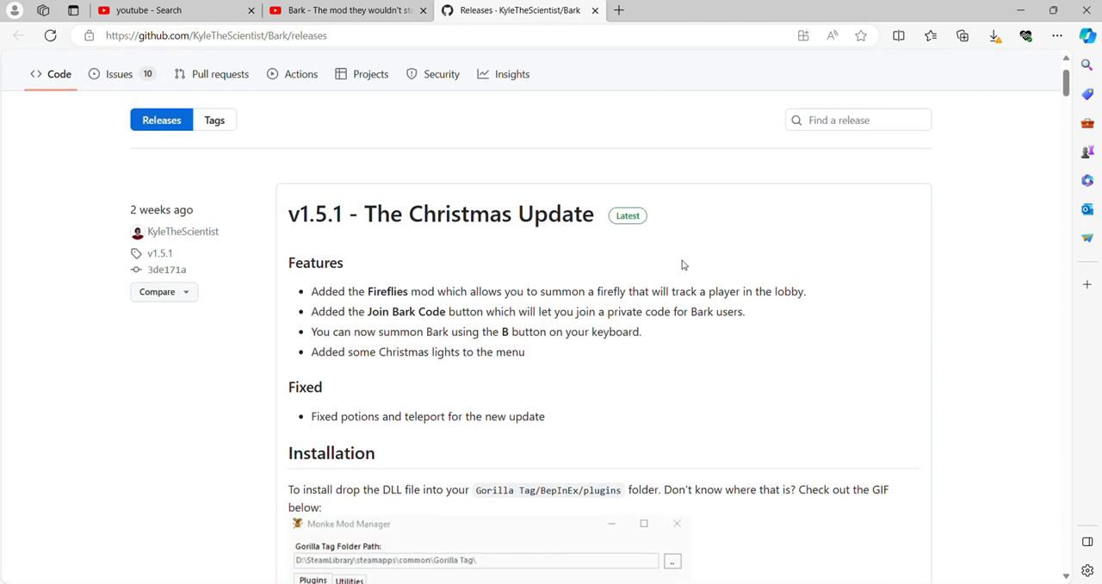
- Download Bark-1.5.1.dll from the Assets of the v1.5.1 Christmas Update release
scroll("down", 3)
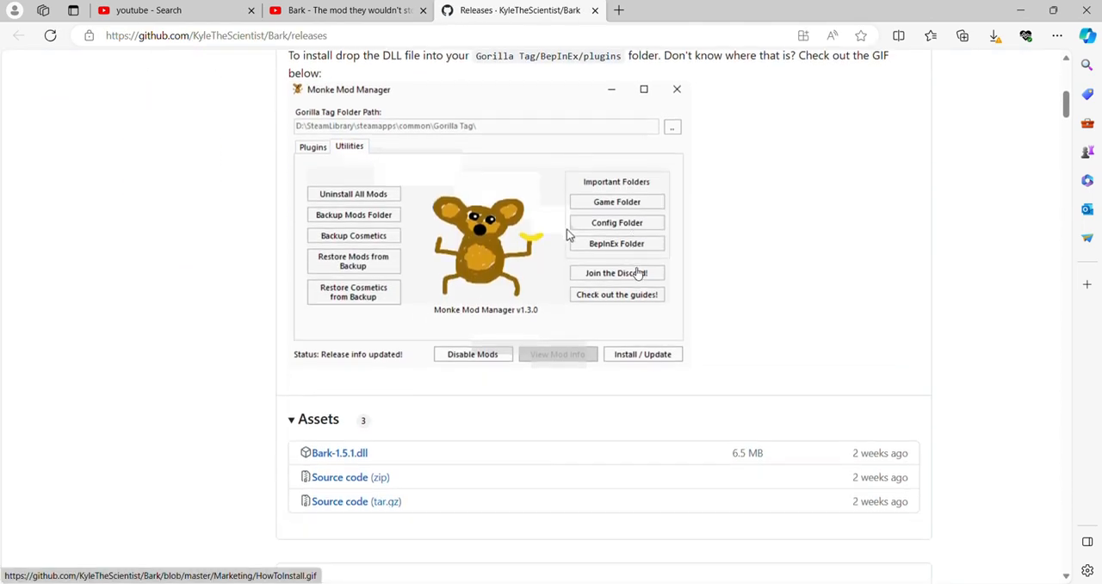
left_click(617, 243)
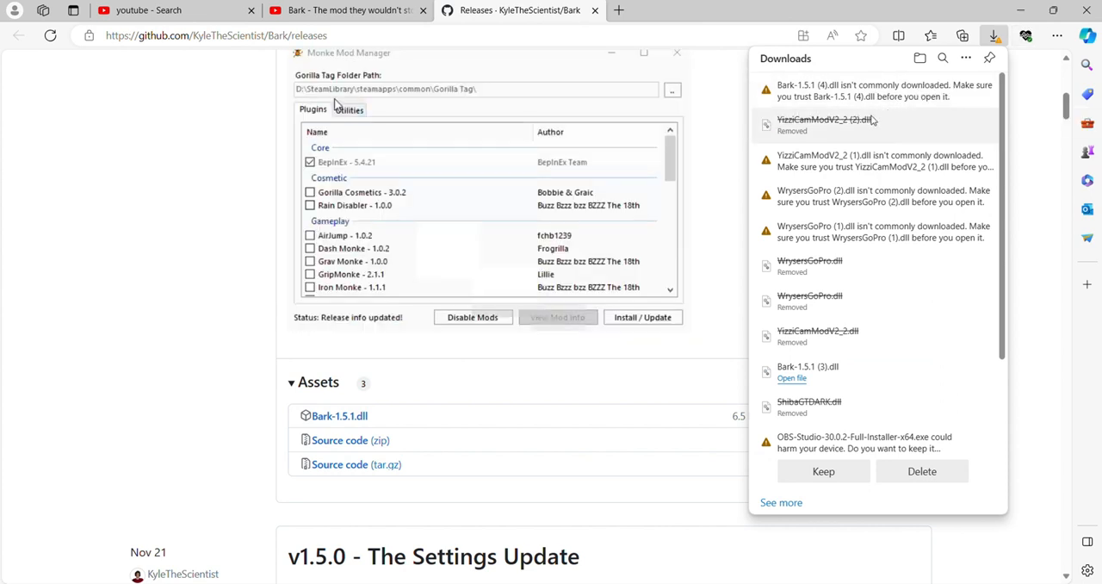
- Keep the flagged Bark-1.5.1 (4).dll download, try opening it and dismiss the no-associated-app error
left_click(348, 110)
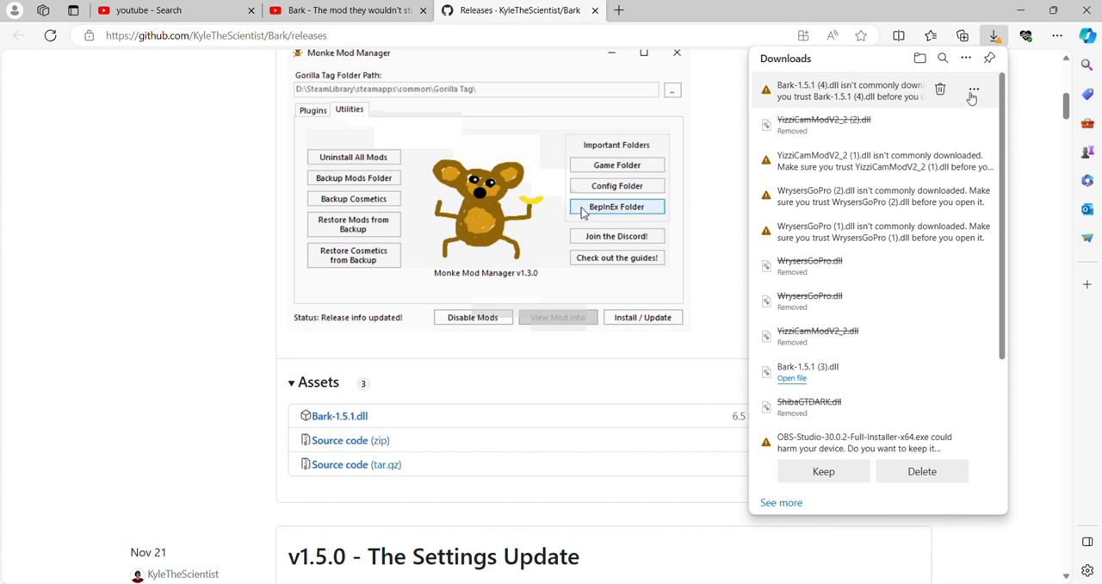
left_click(617, 205)
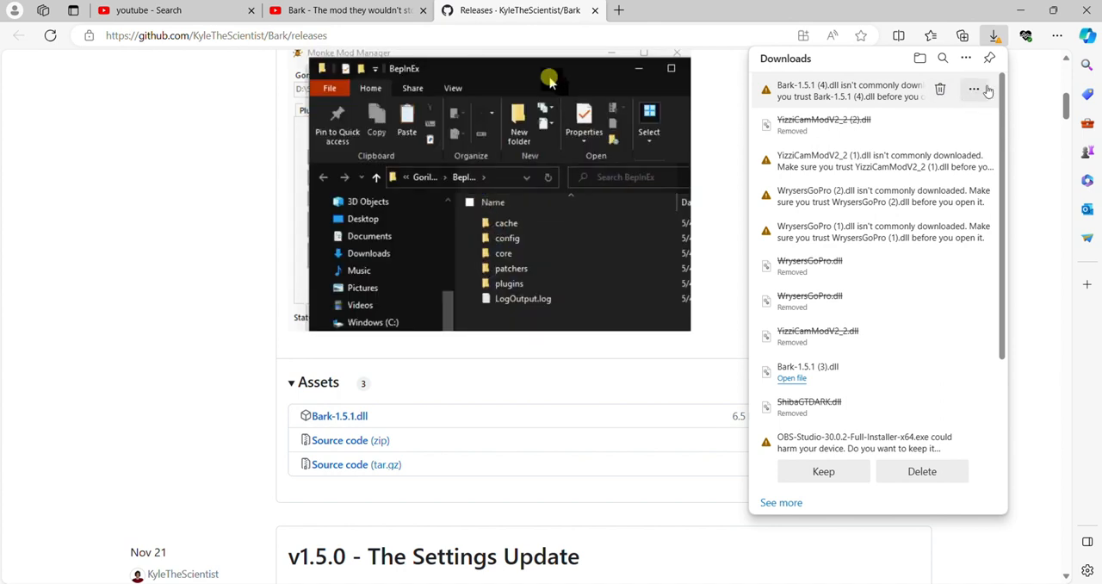
left_click(975, 90)
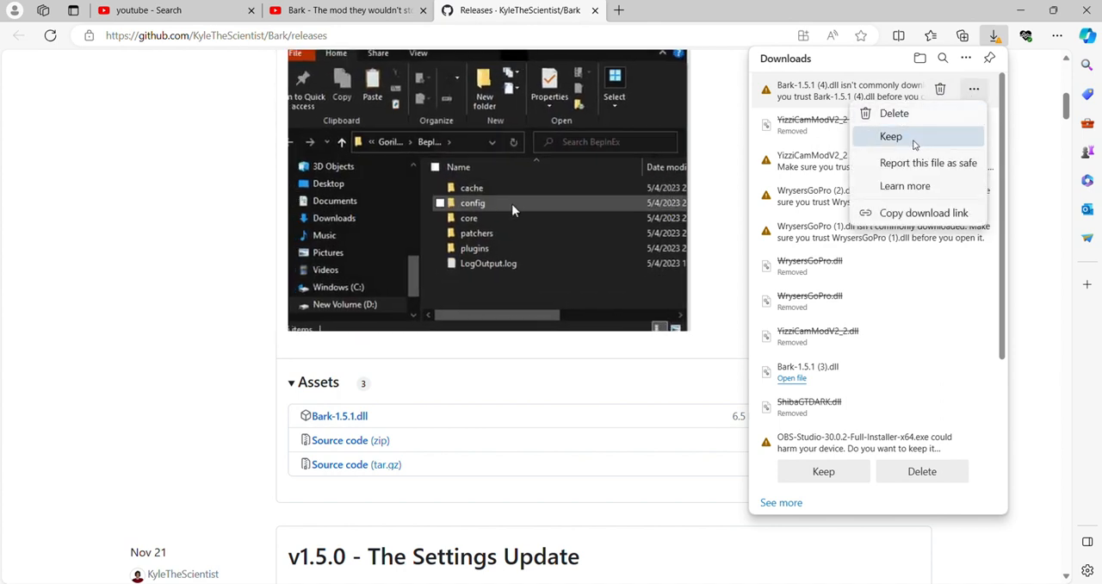
left_click(891, 136)
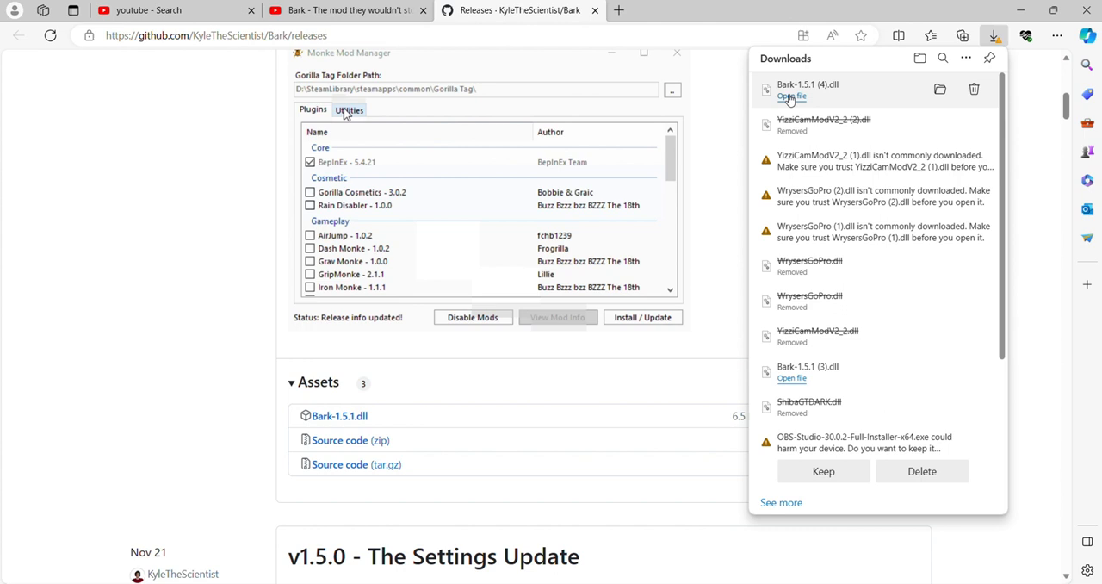
left_click(348, 110)
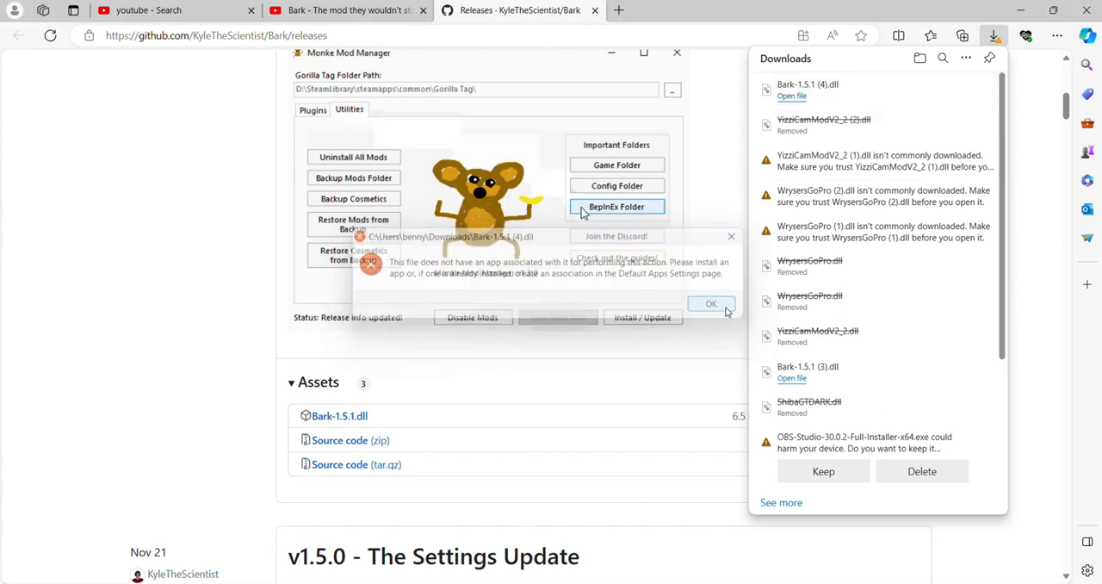
left_click(710, 303)
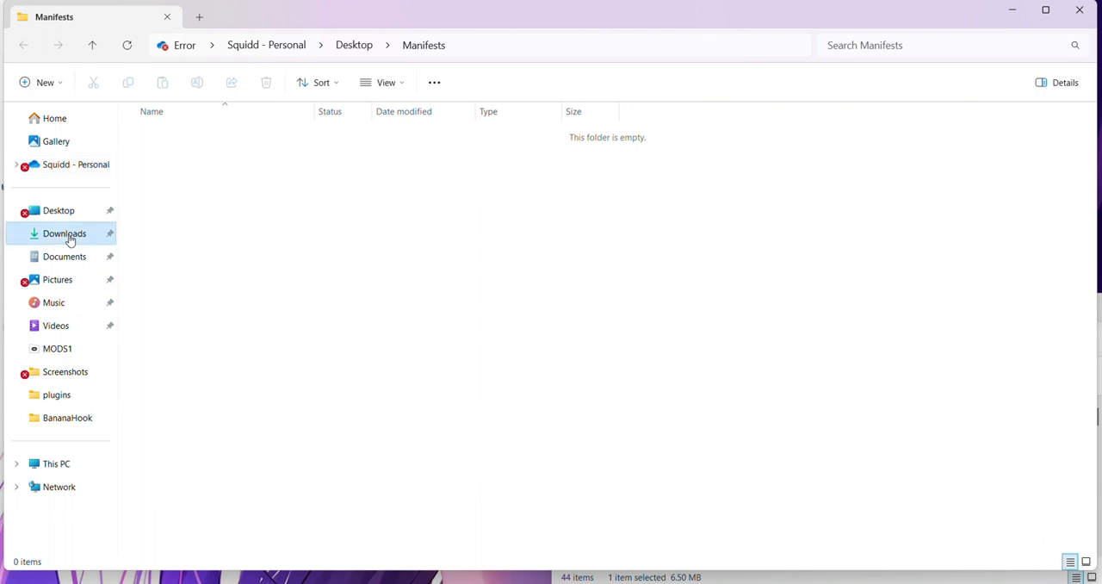
- Show the Downloads folder, where Bark-1.5.1 (4).dll appears among today's files
left_click(64, 234)
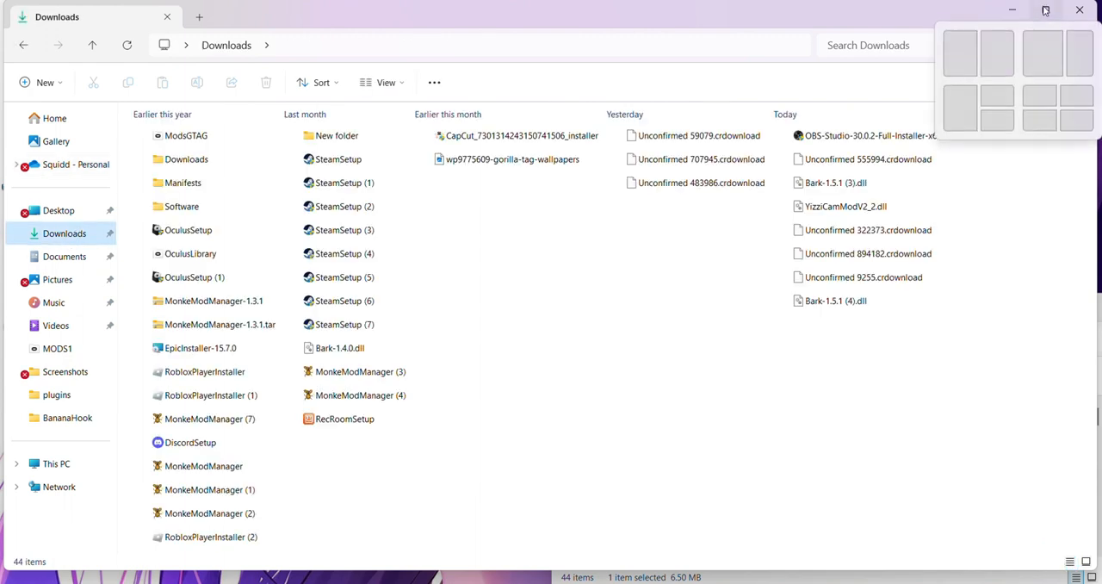
left_click(834, 300)
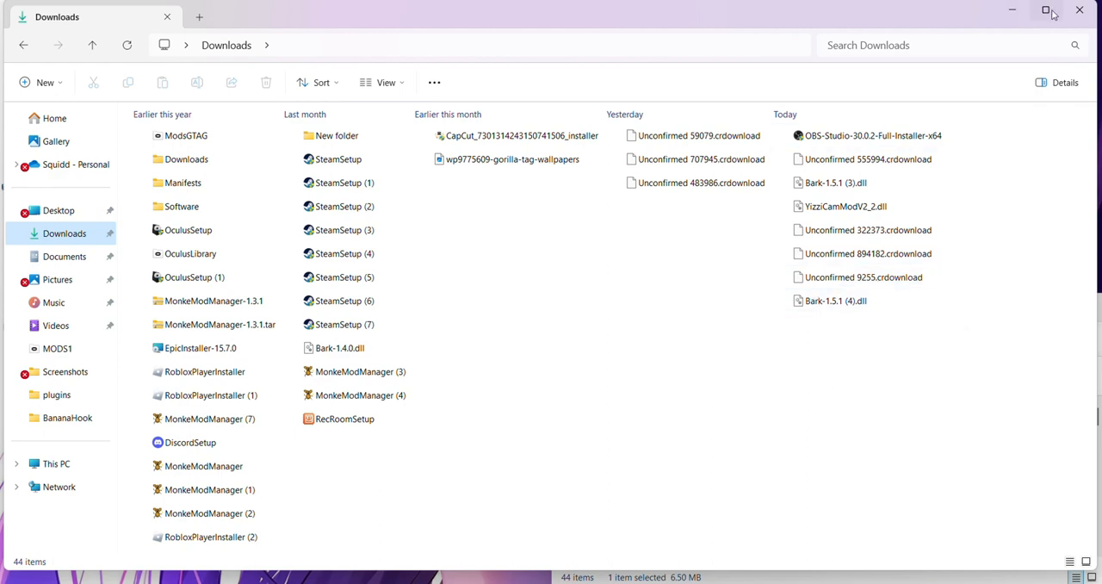
mouse_move(1045, 11)
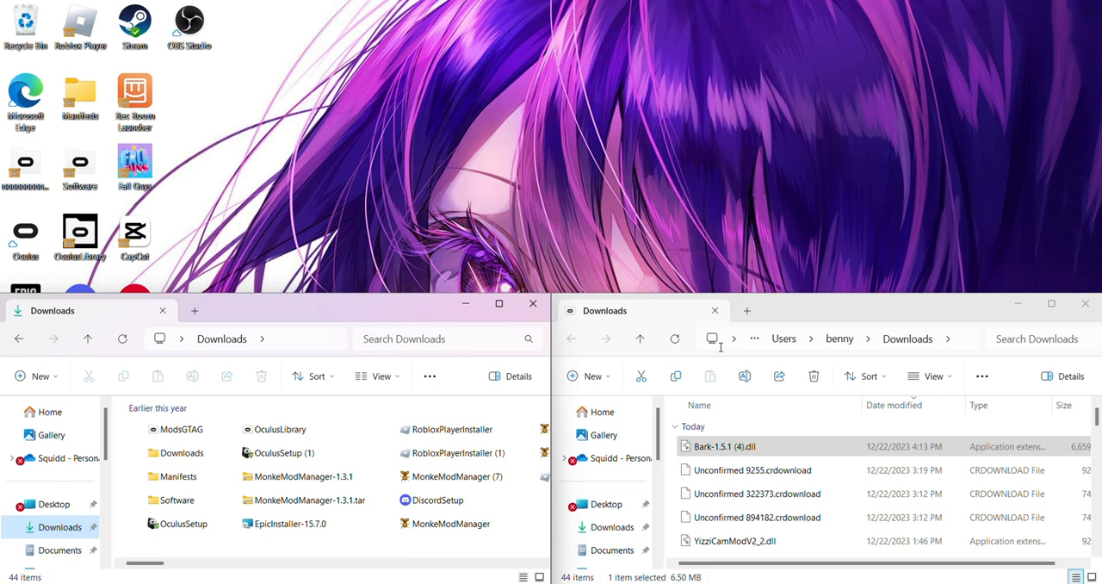
- Launch MonkeModManager (7), accept its locate-game prompt, close it and bring last month's MonkeModManager (3) into view
left_click(451, 475)
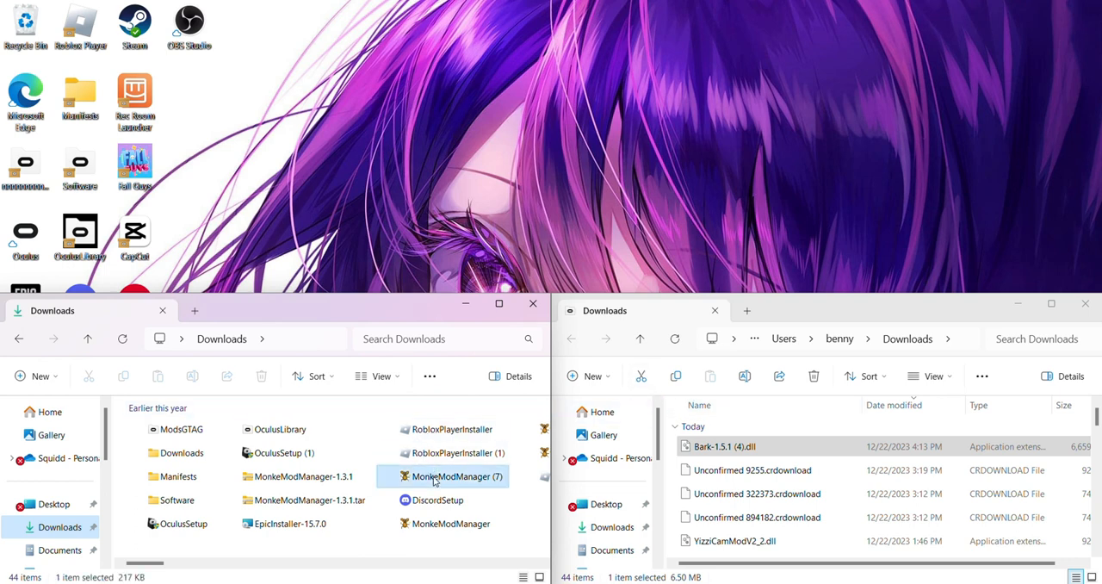
double_click(445, 476)
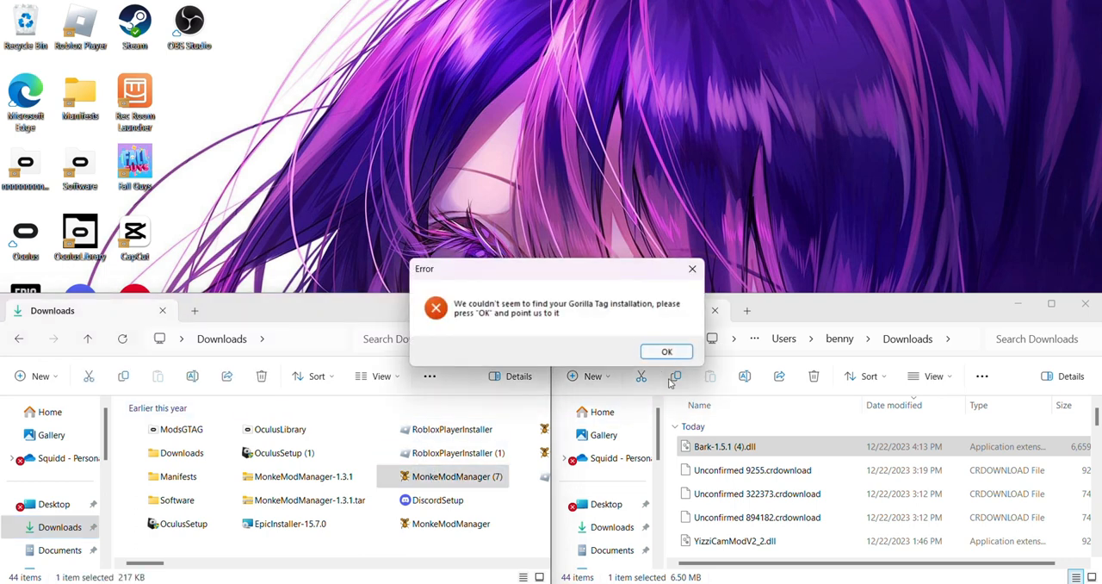
left_click(664, 352)
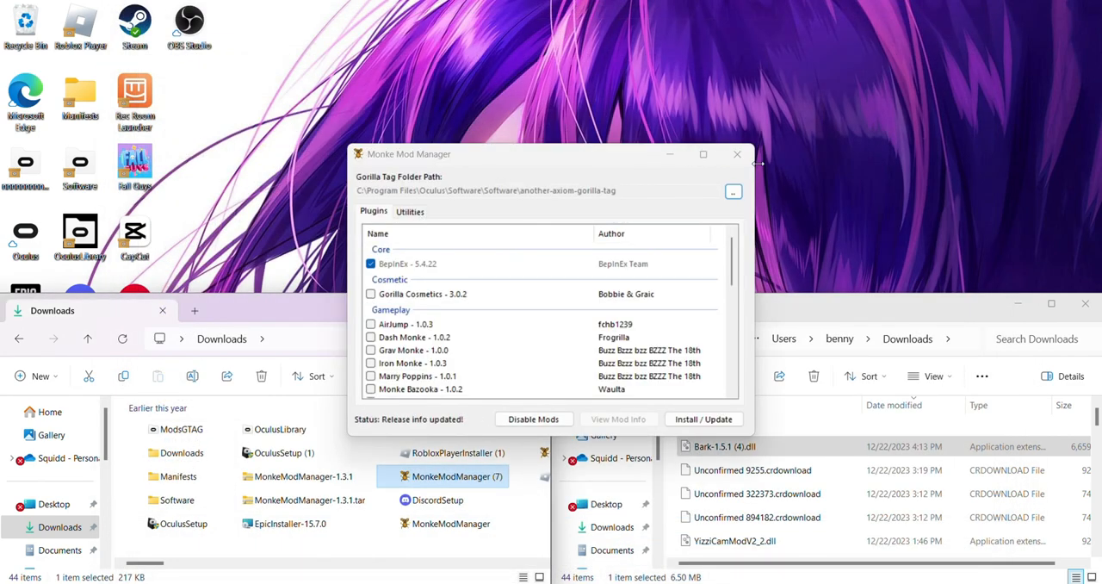
left_click(737, 153)
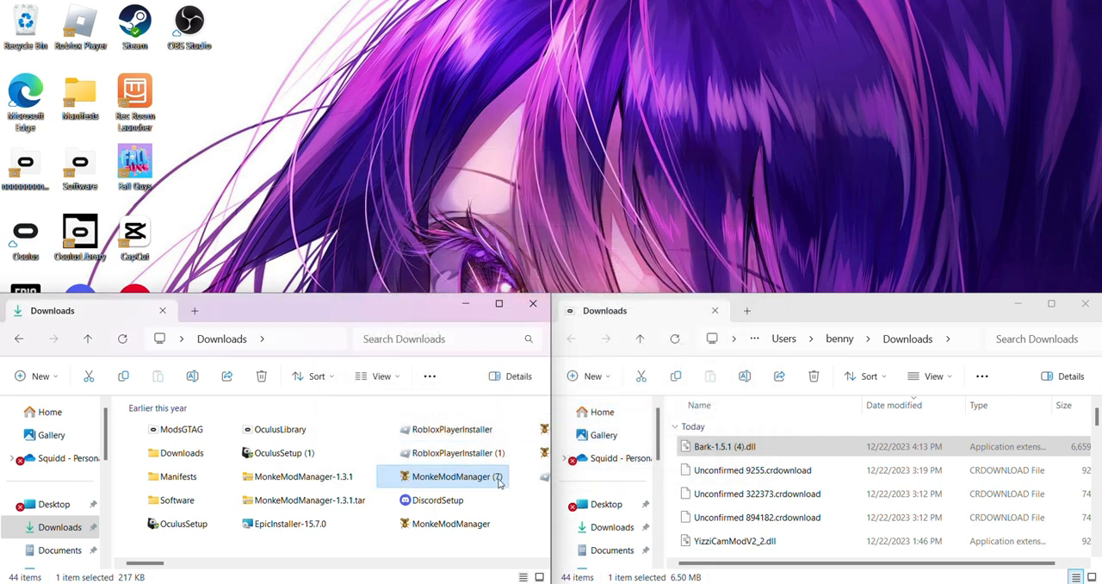
scroll("right", 3)
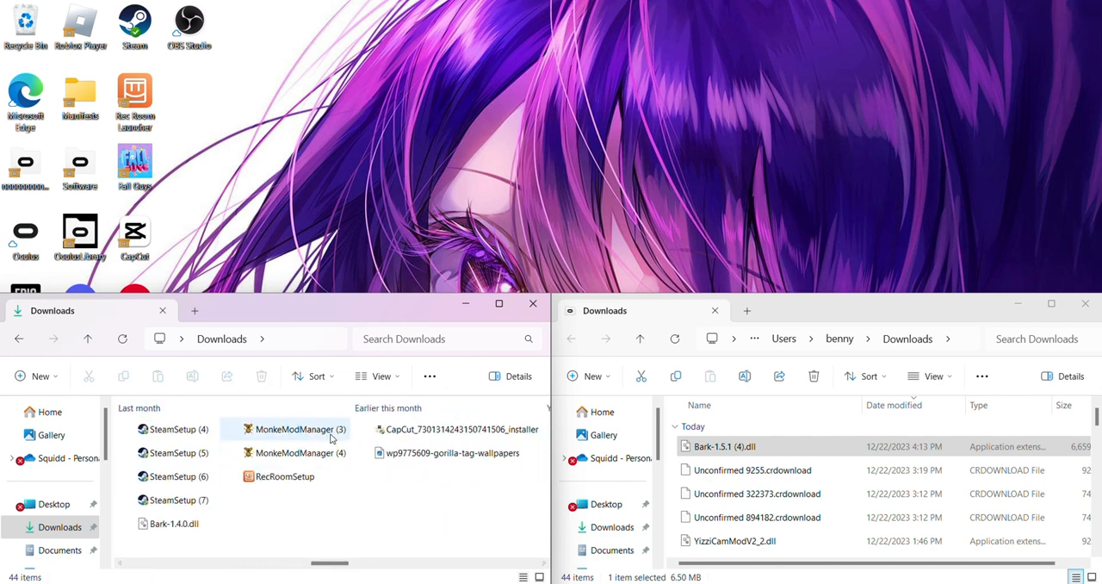
- Launch MonkeModManager (3), dismiss the missing-installation error and start browsing from This PC
double_click(293, 429)
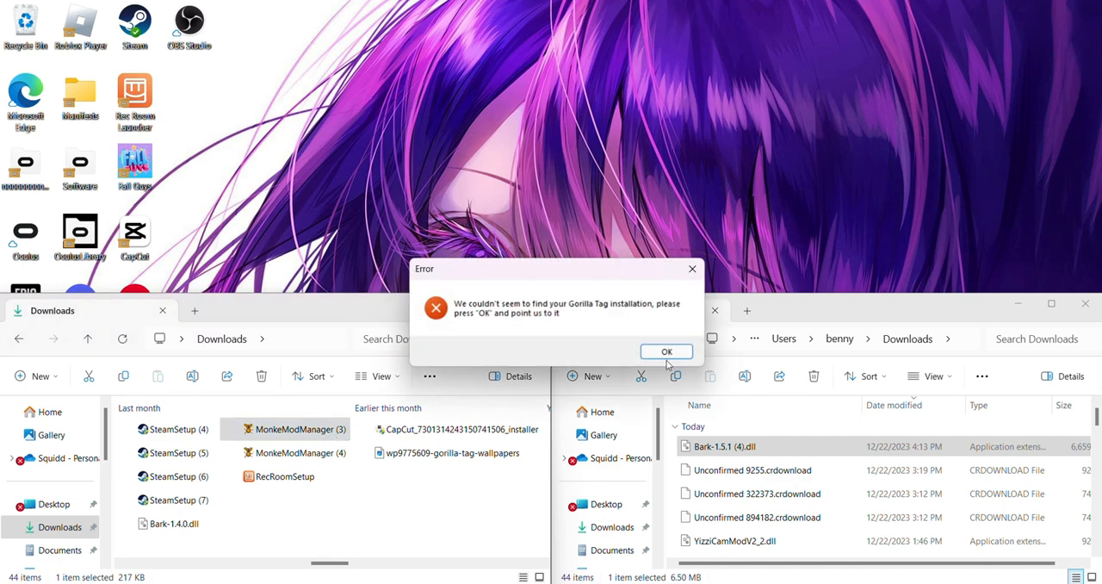
left_click(665, 352)
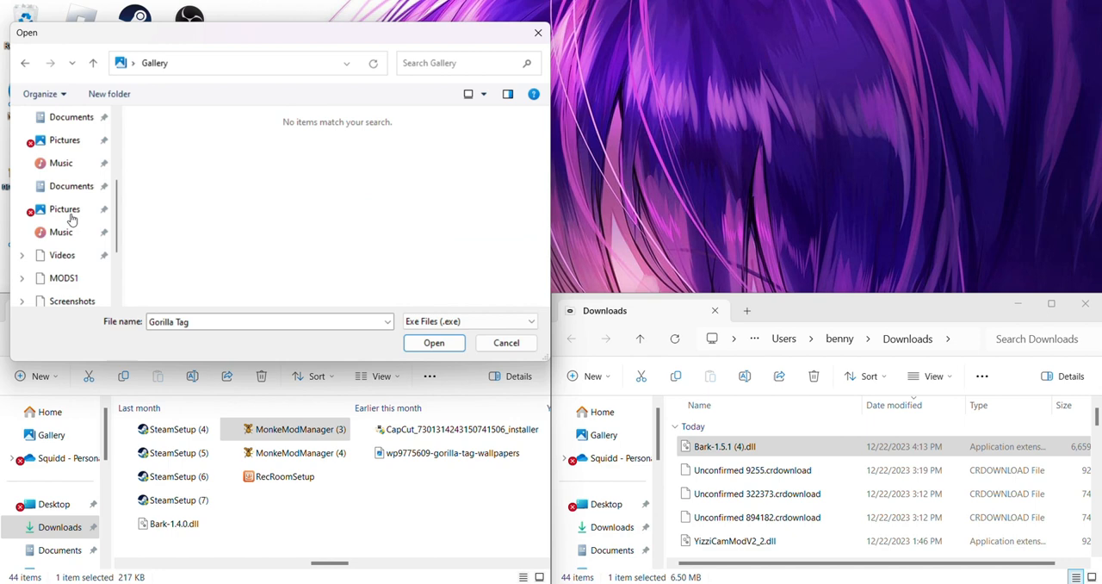
scroll("down", 3)
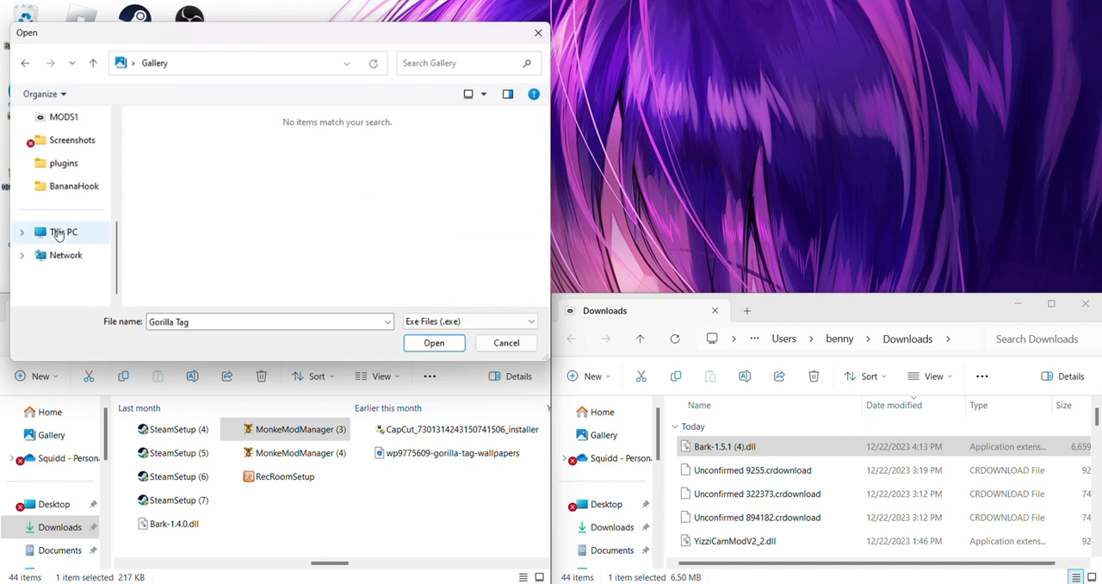
left_click(62, 231)
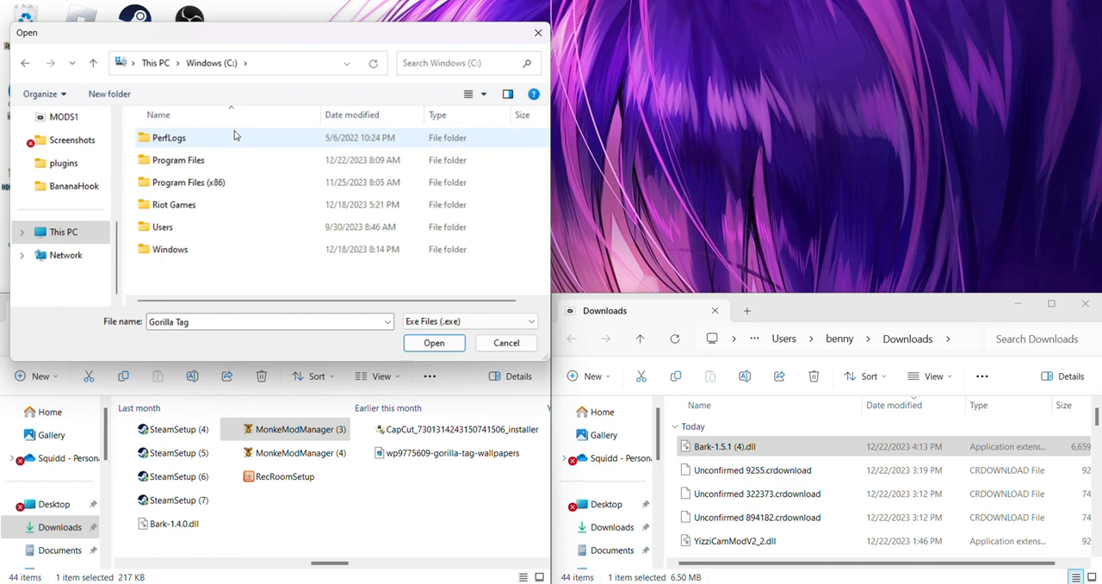
- Navigate Program Files > Oculus > Software > another-axiom-gorilla-tag to reach the Gorilla Tag executable
left_click(179, 158)
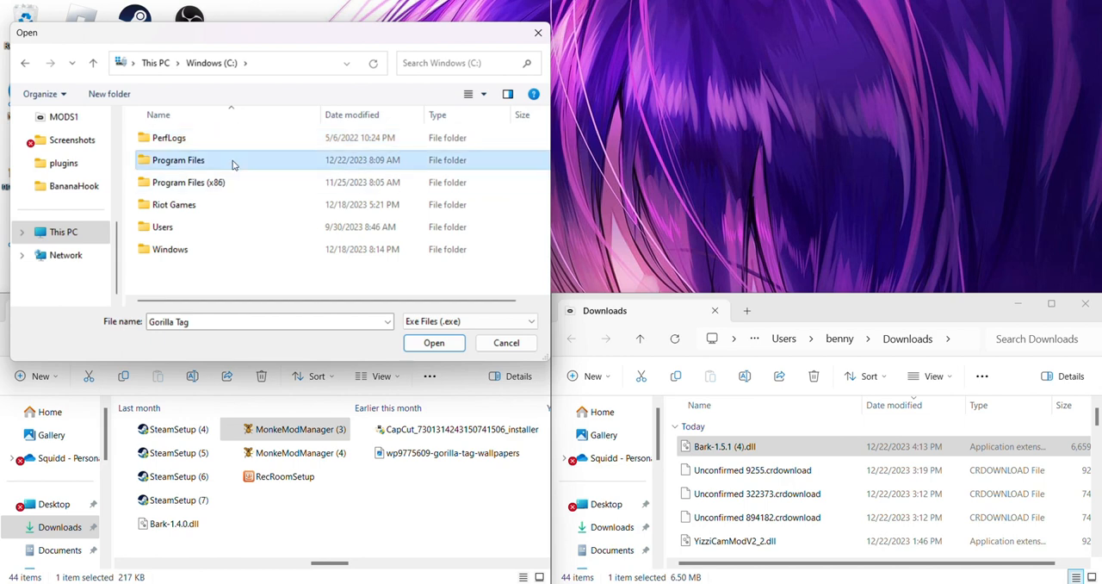
double_click(179, 159)
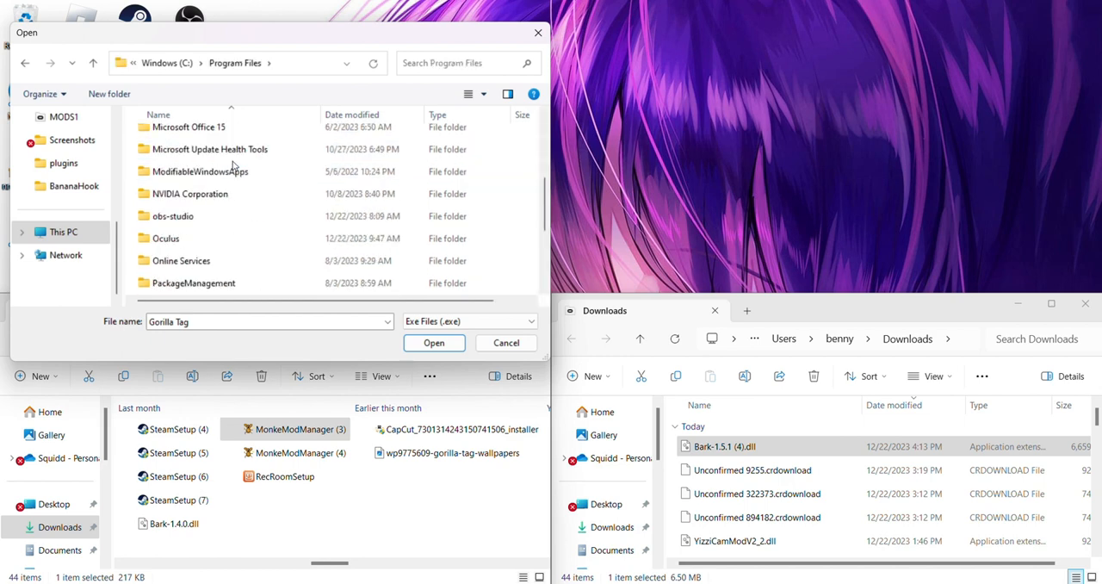
double_click(168, 238)
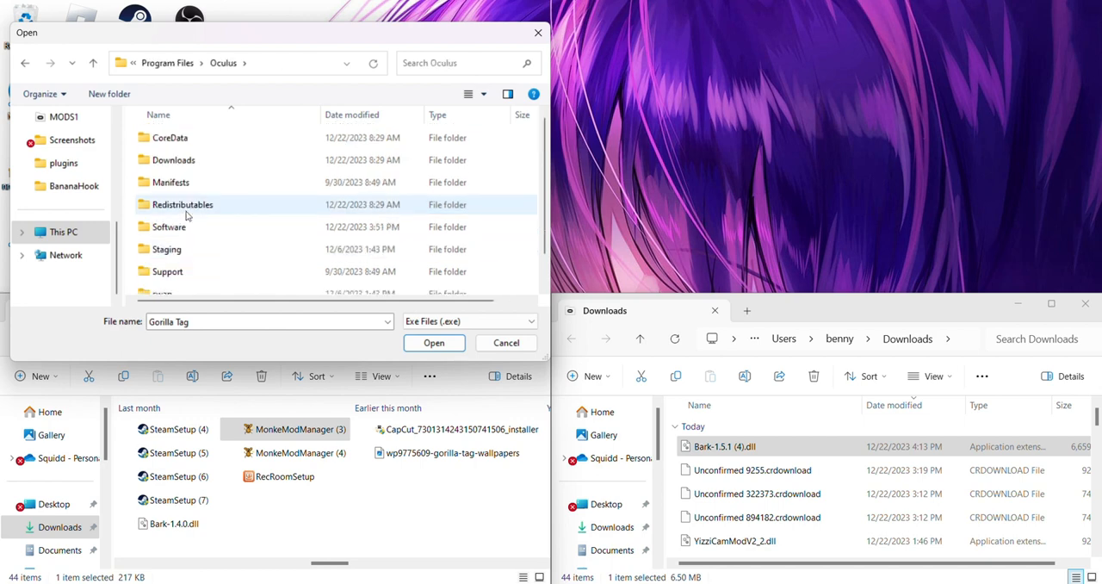
left_click(168, 228)
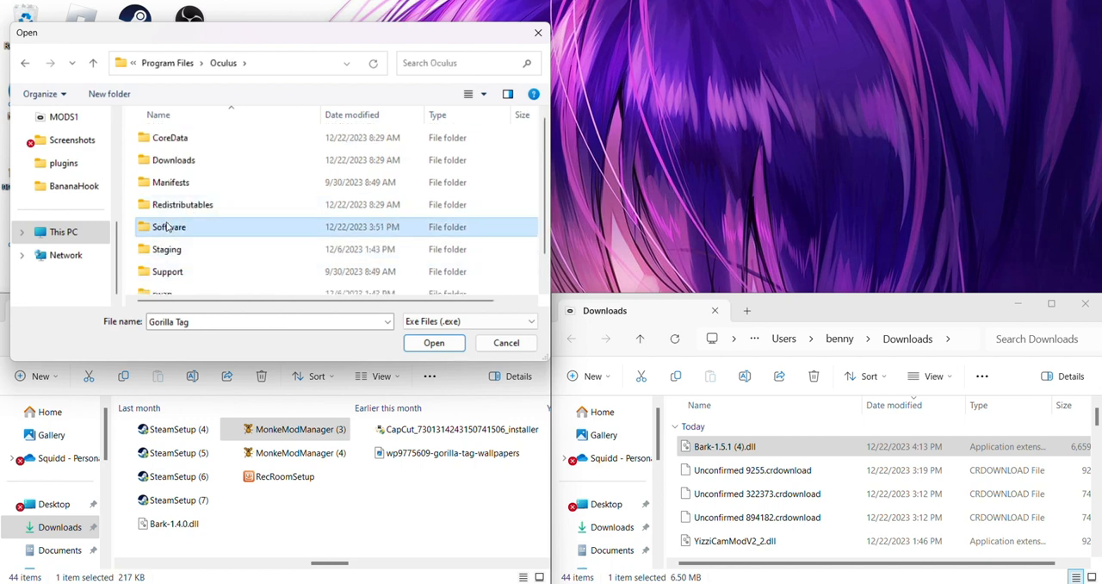
double_click(169, 227)
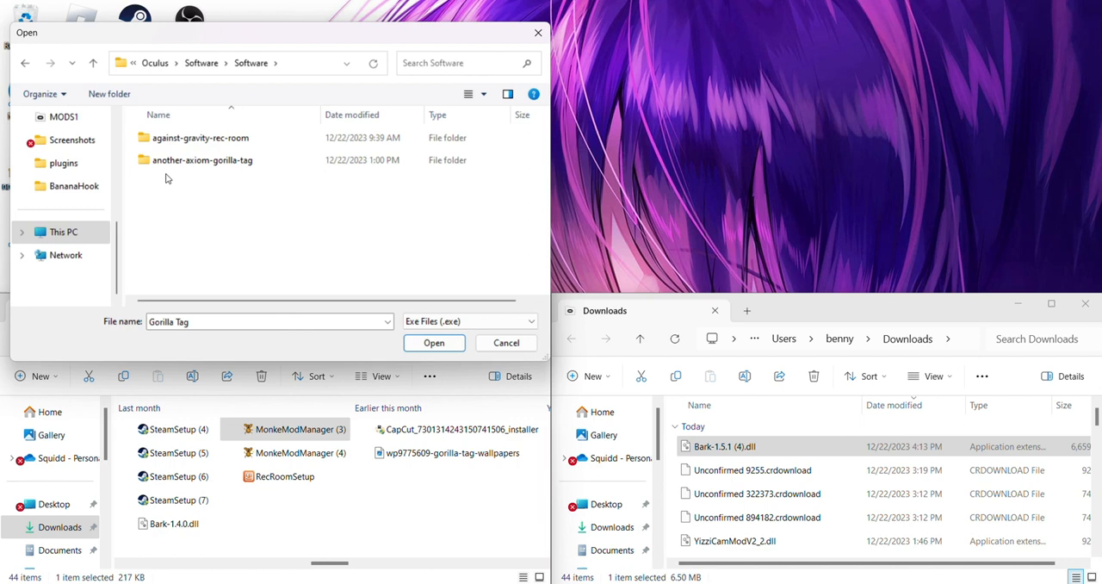
left_click(203, 161)
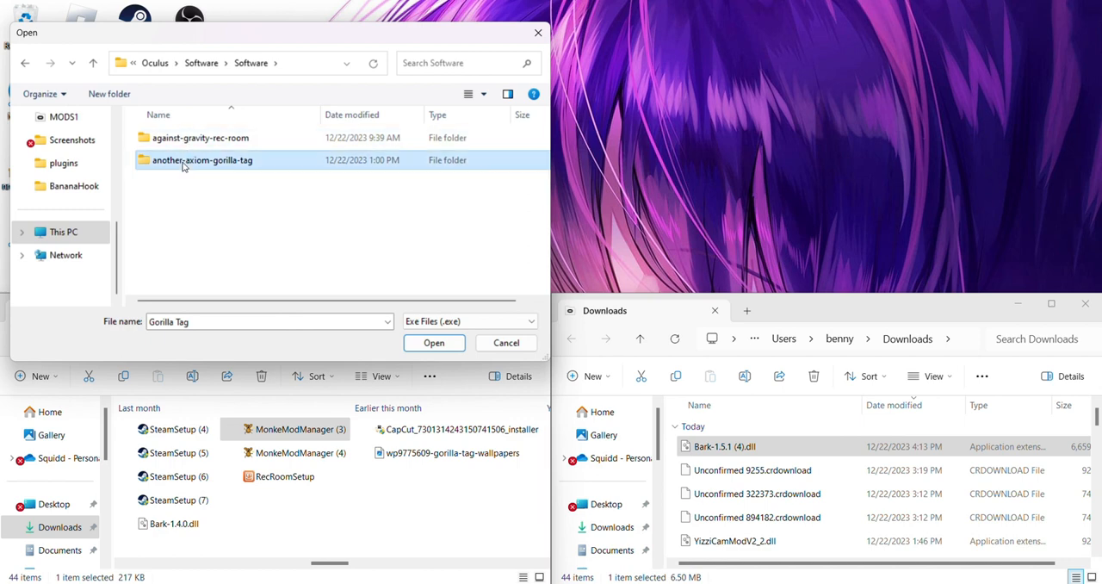
double_click(202, 158)
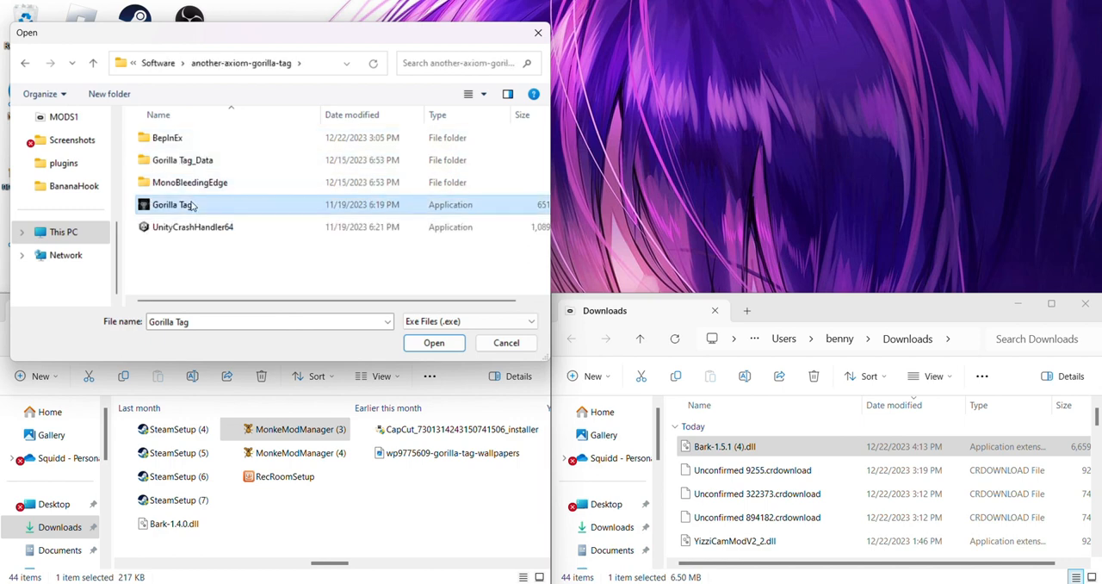
- Choose Gorilla Tag.exe as the game location and scroll the Plugins list down to Libraries
left_click(434, 343)
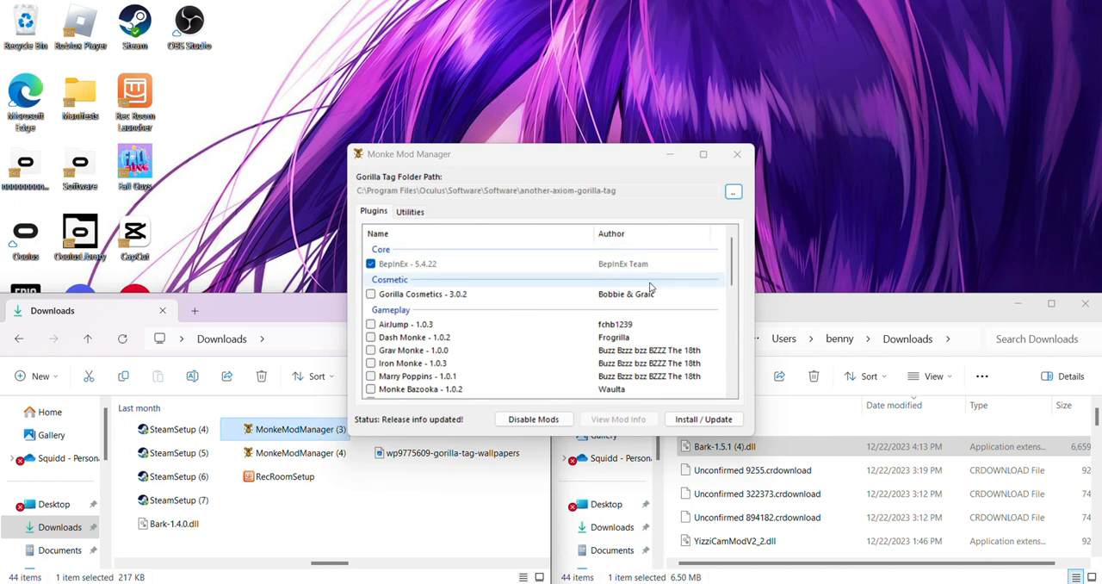
scroll("down", 3)
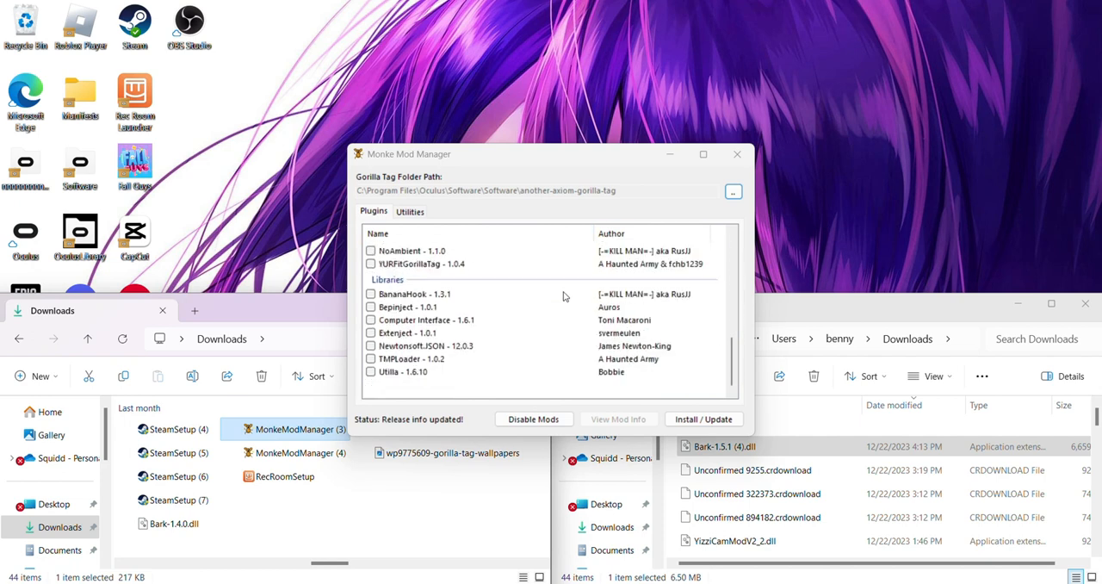
mouse_move(446, 345)
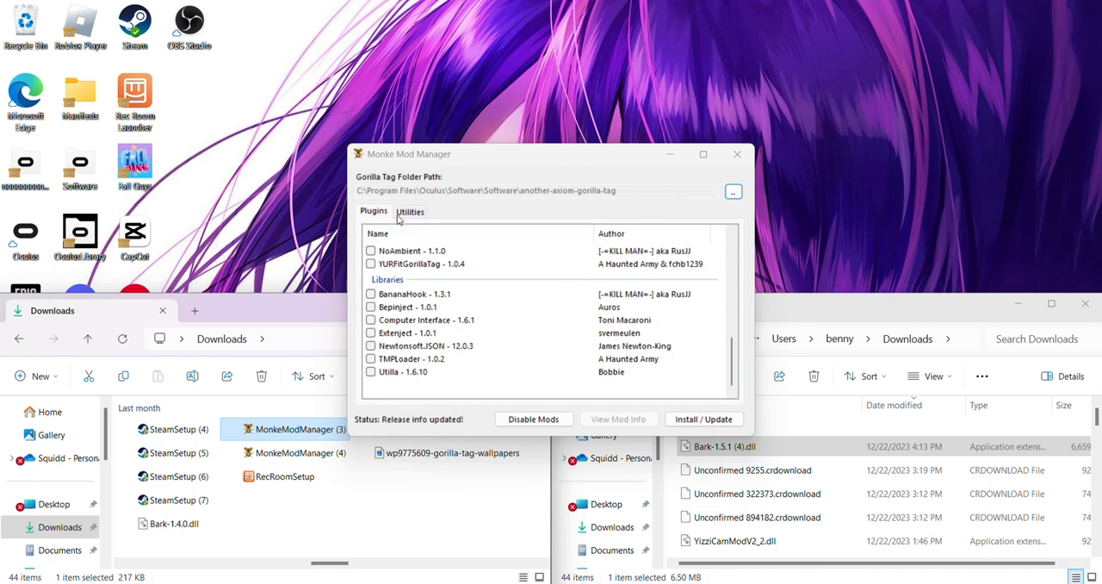
- From the Utilities section, open the game's BepInEx folder so Bark-1.5.1 (4).dll can go into plugins
left_click(410, 210)
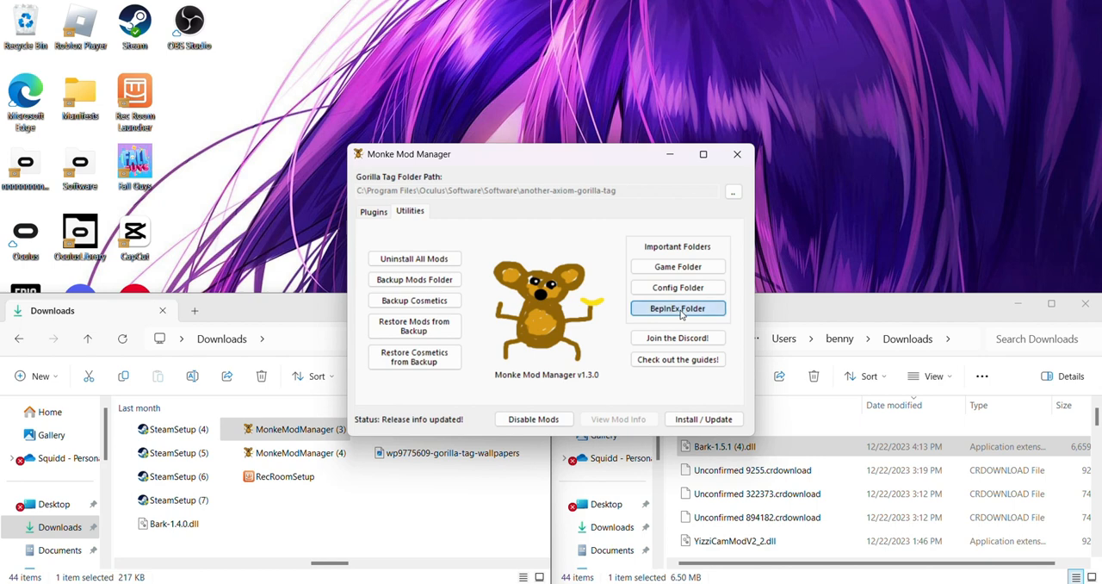
left_click(679, 308)
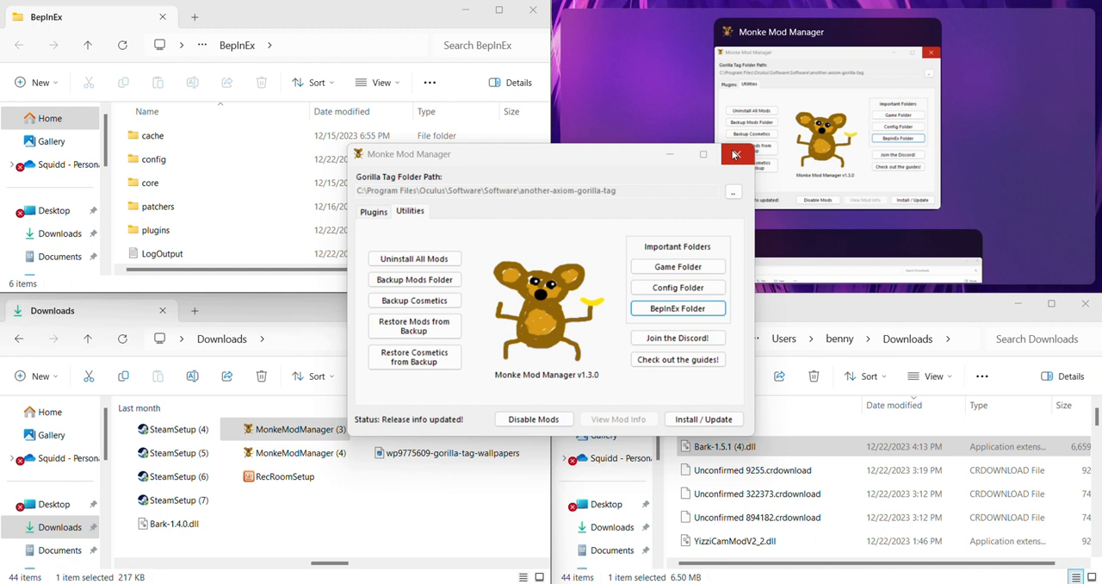
left_click(930, 53)
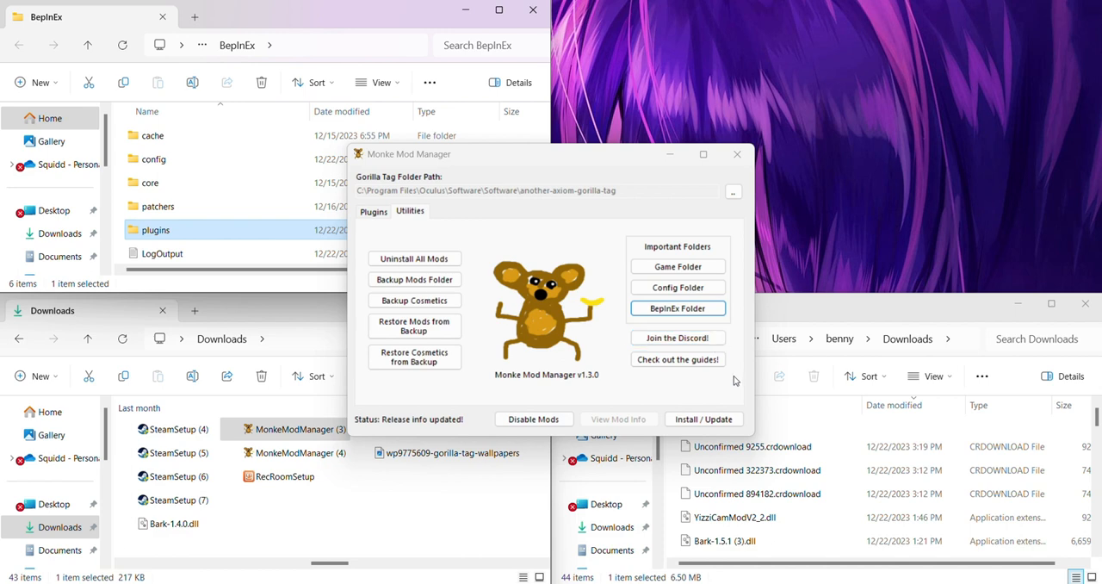
mouse_move(722, 413)
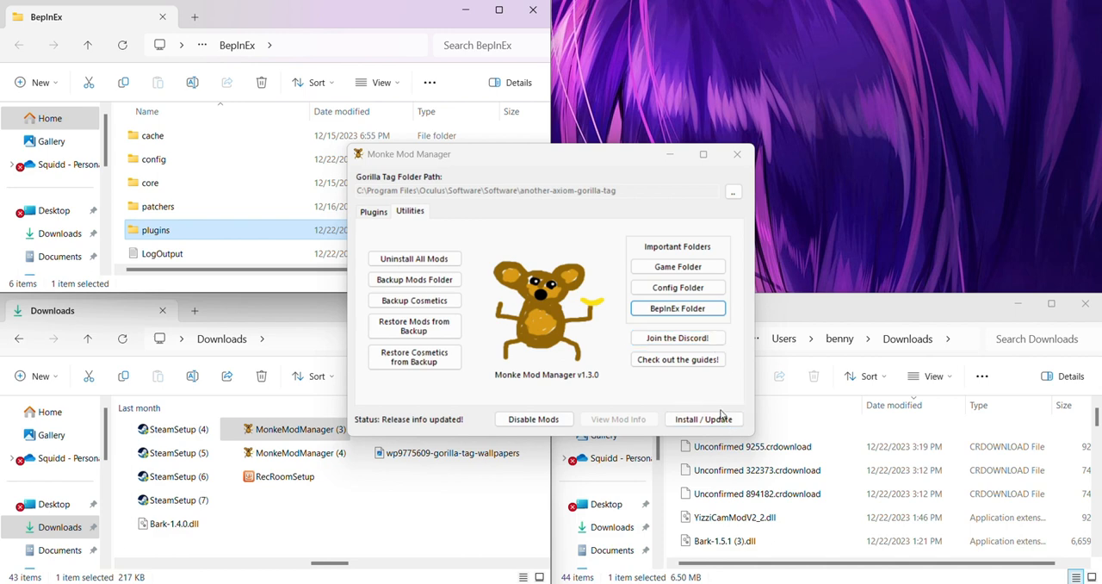
mouse_move(603, 243)
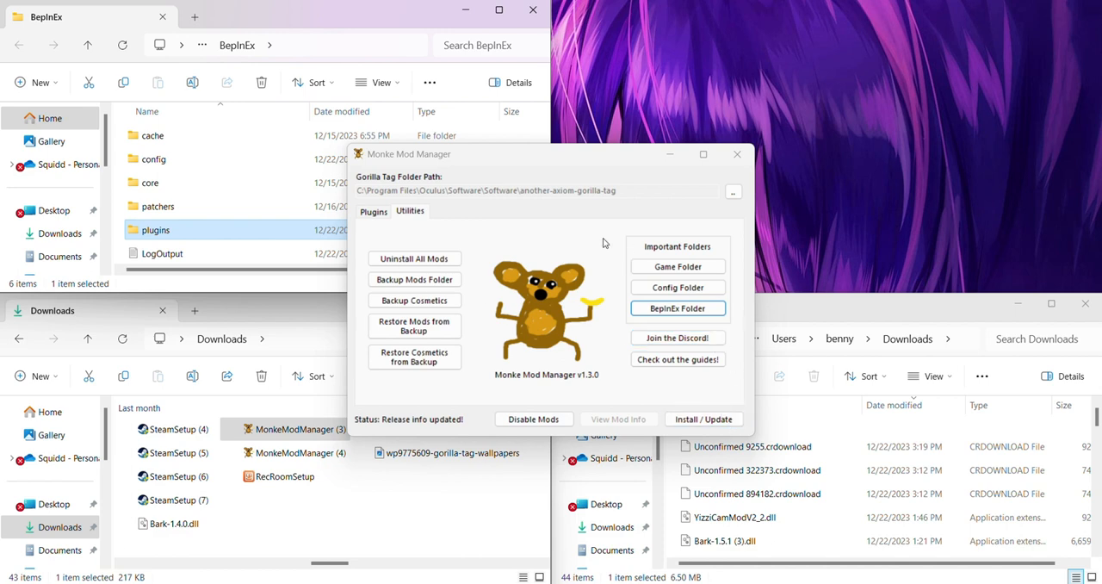
mouse_move(733, 319)
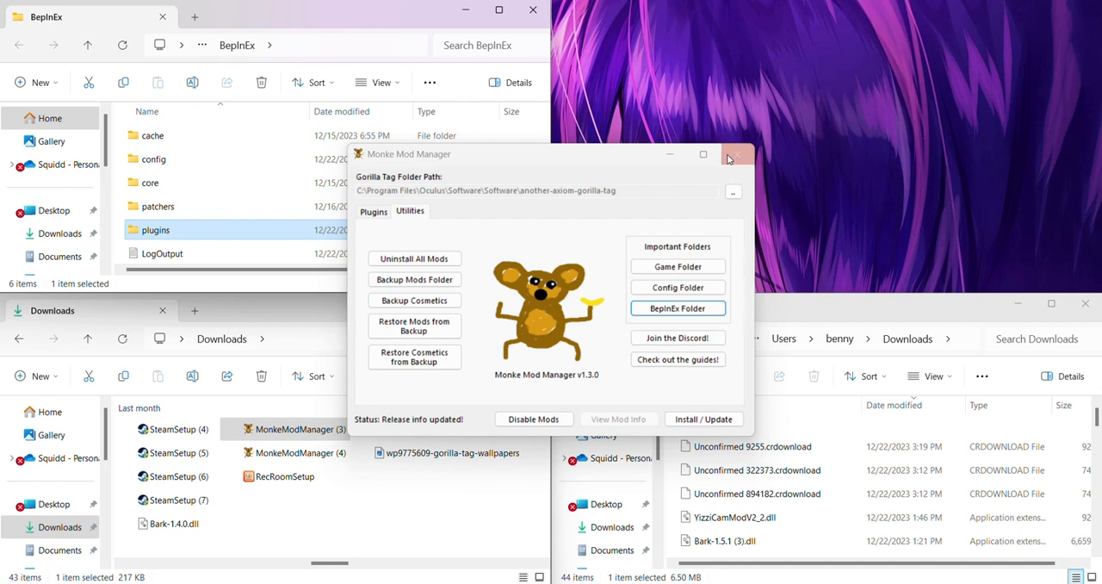
- Close the mod manager and open BepInEx's plugins folder, confirming Bark-1.5.1 (4).dll is listed there
left_click(737, 153)
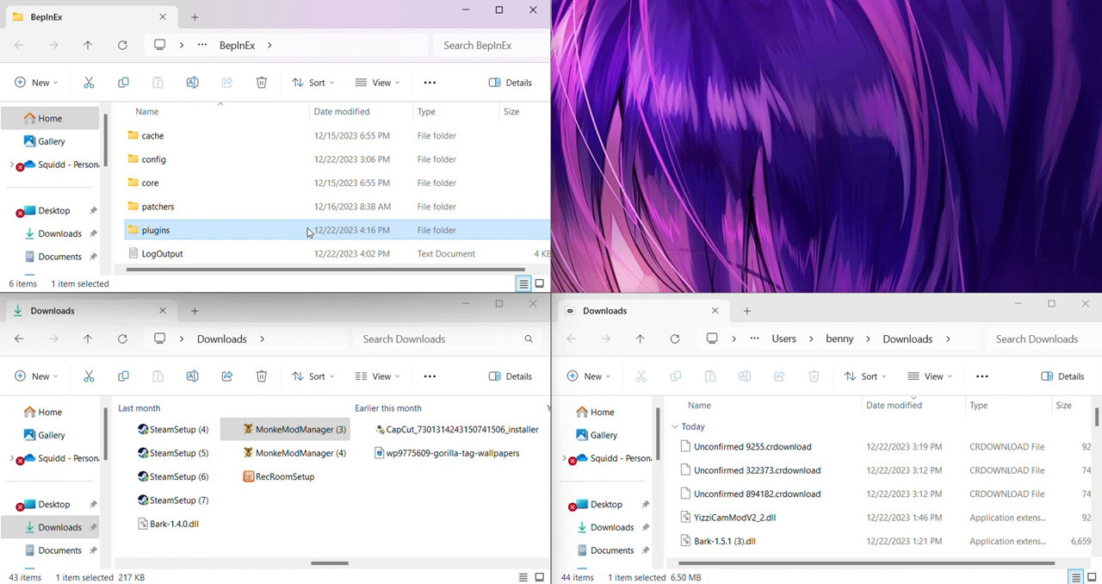
double_click(155, 229)
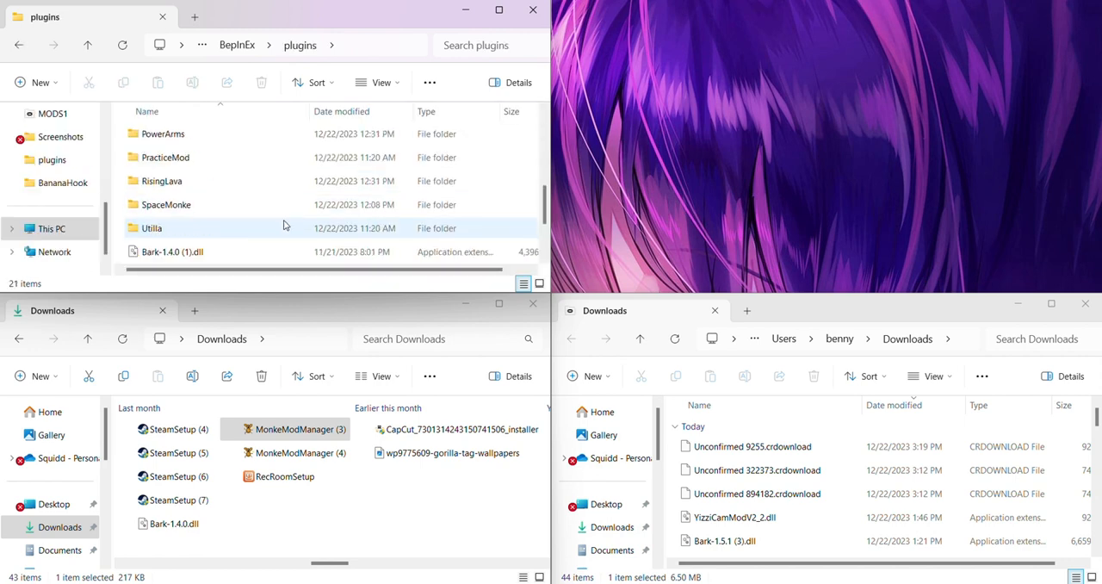
scroll("down", 3)
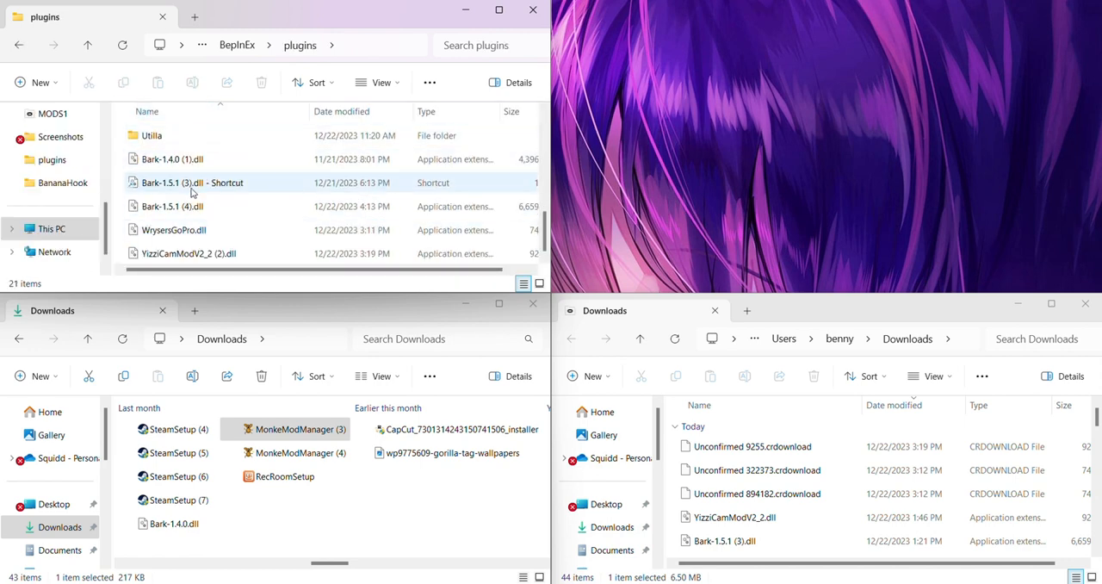
mouse_move(245, 148)
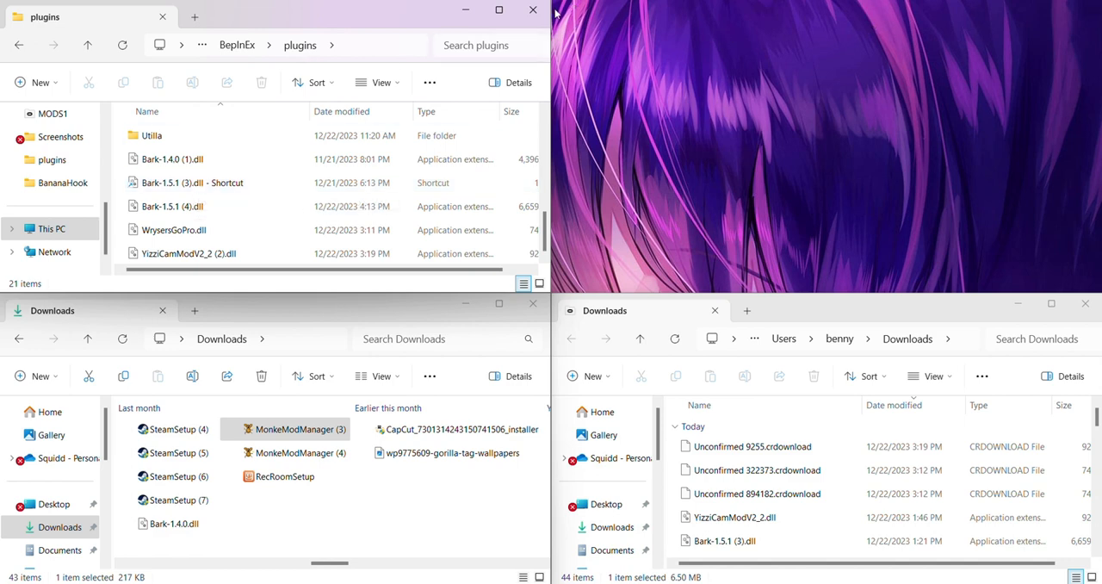
mouse_move(531, 121)
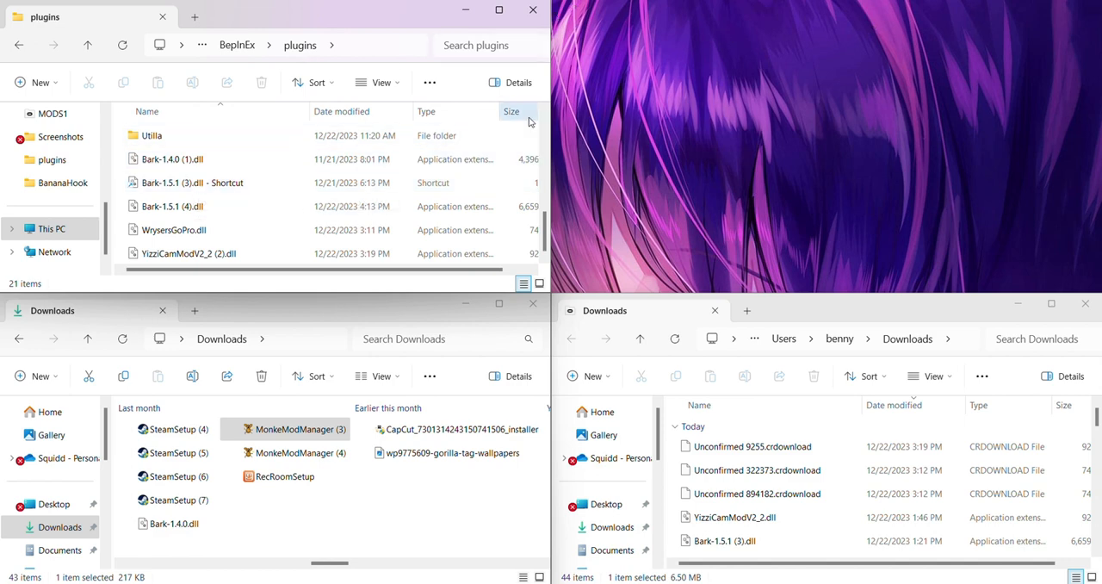